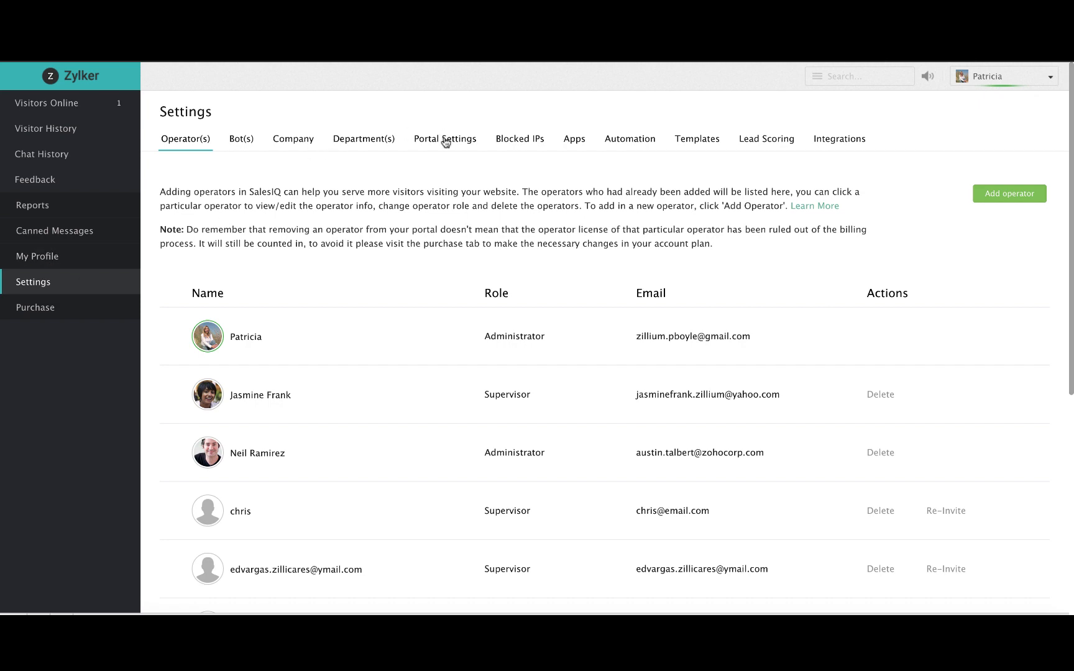
Switch Settings to the Portal Settings page with operator chat window options
click(445, 138)
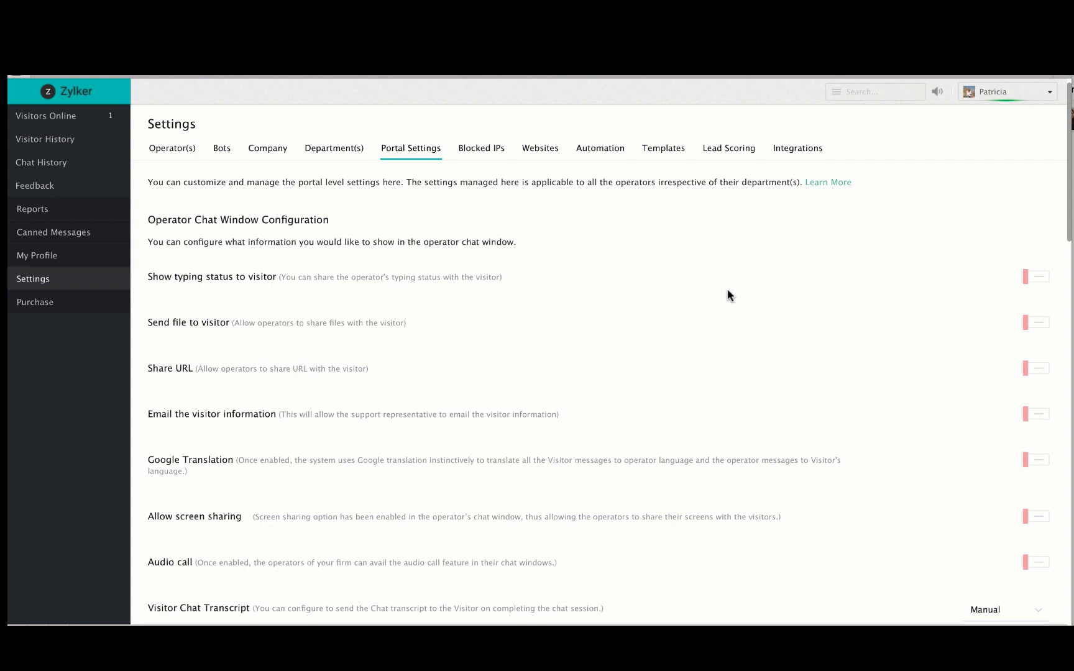
mouse_move(654, 225)
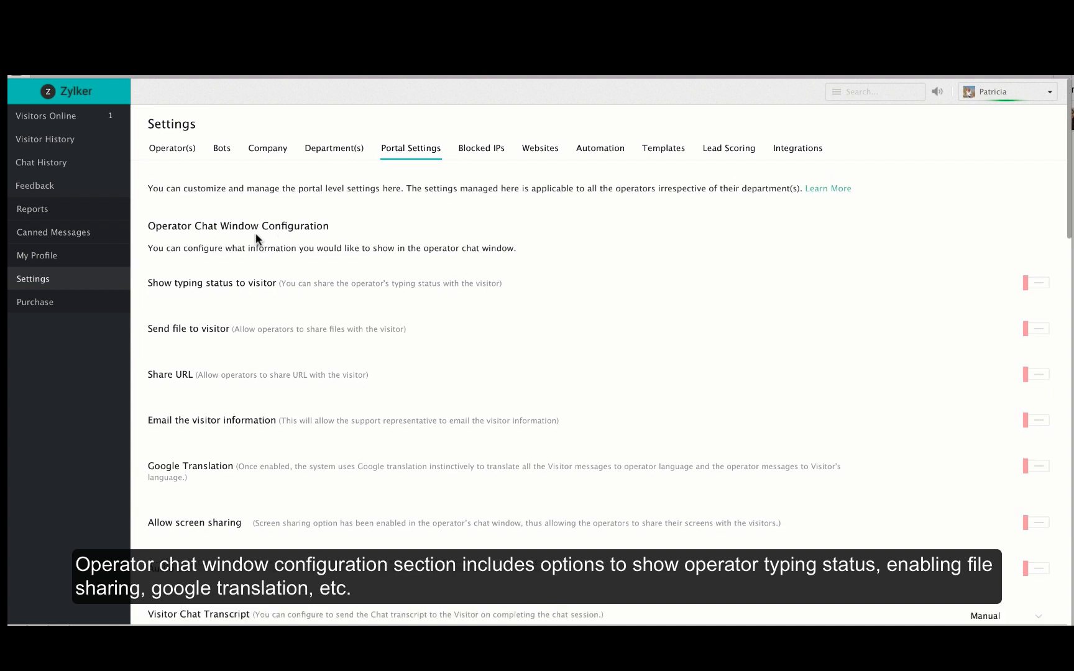
mouse_move(818, 334)
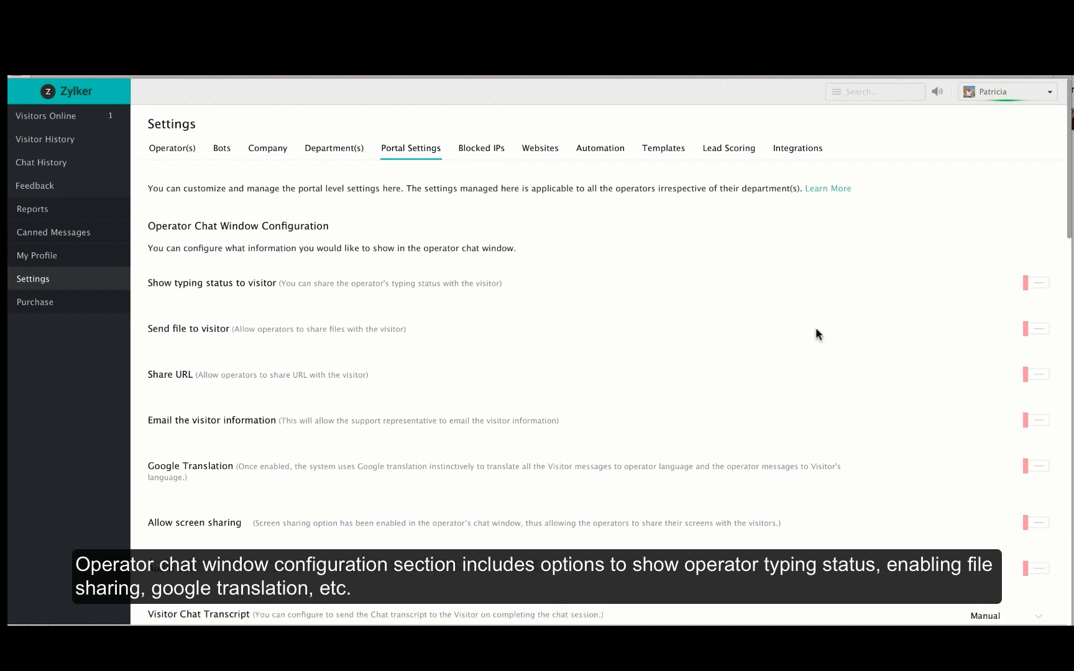
mouse_move(1034, 287)
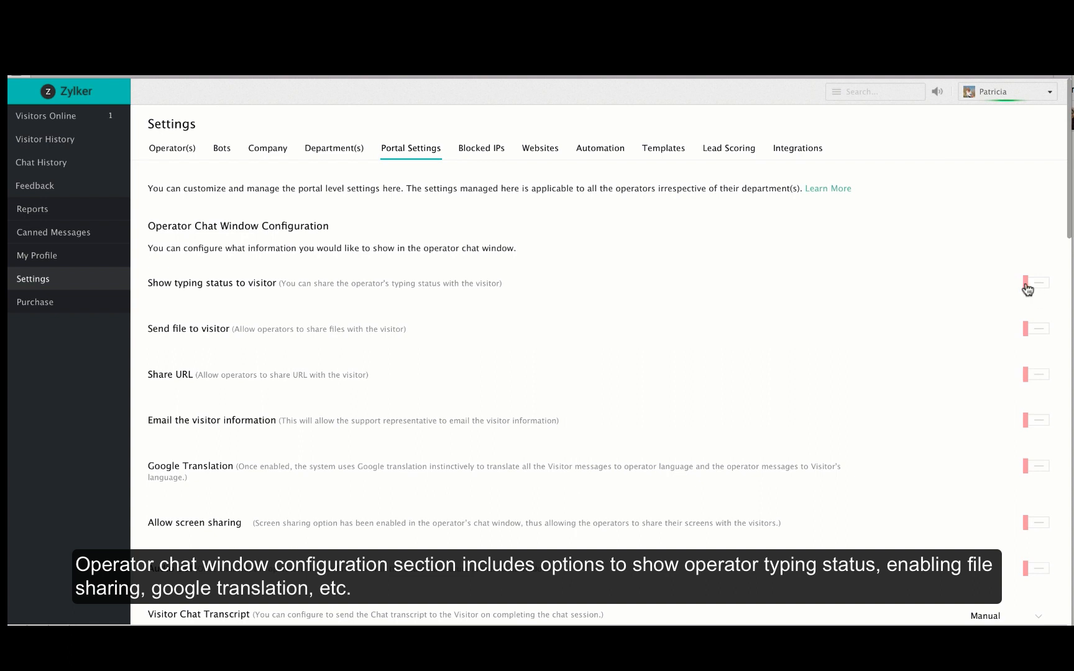
Enable Show typing status, Send file to visitor, Share URL and Email the visitor information
click(1037, 284)
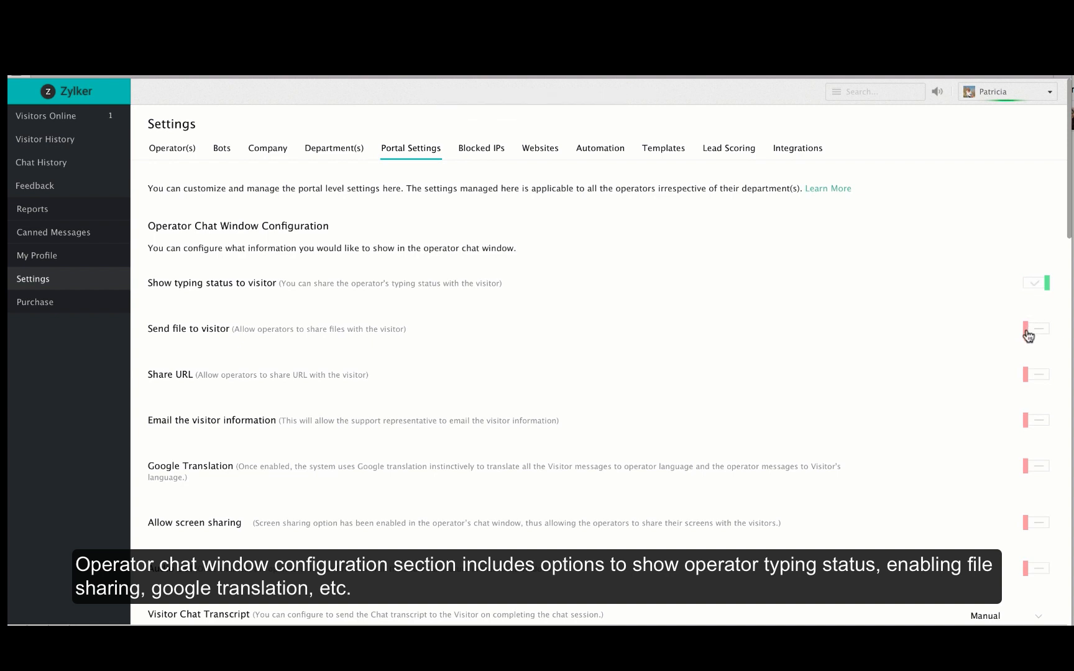
click(1035, 328)
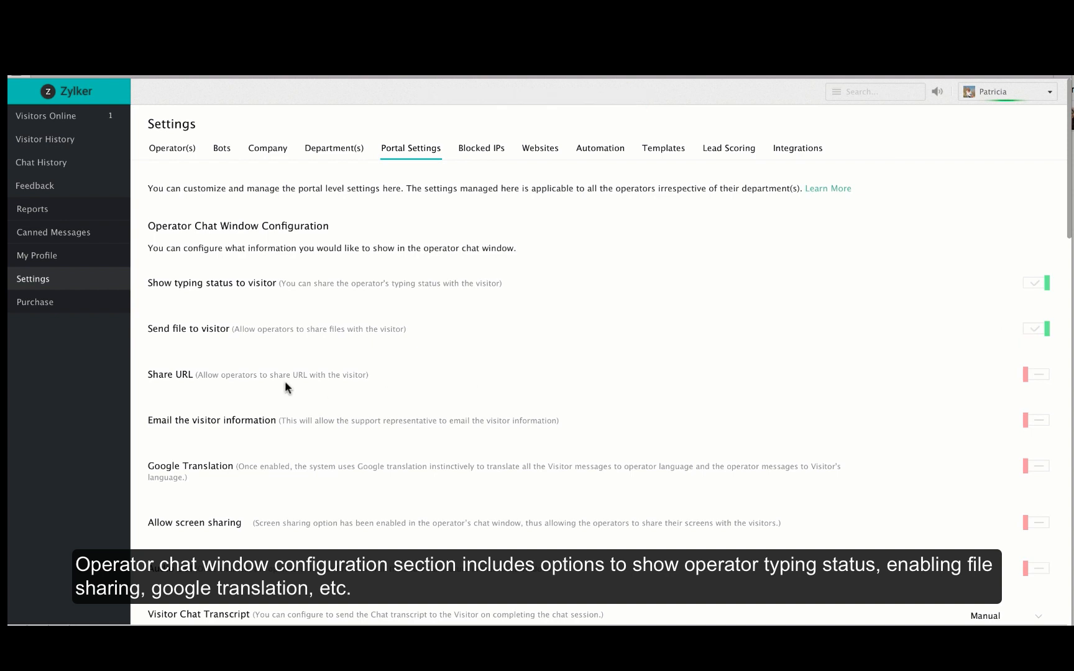
click(1036, 374)
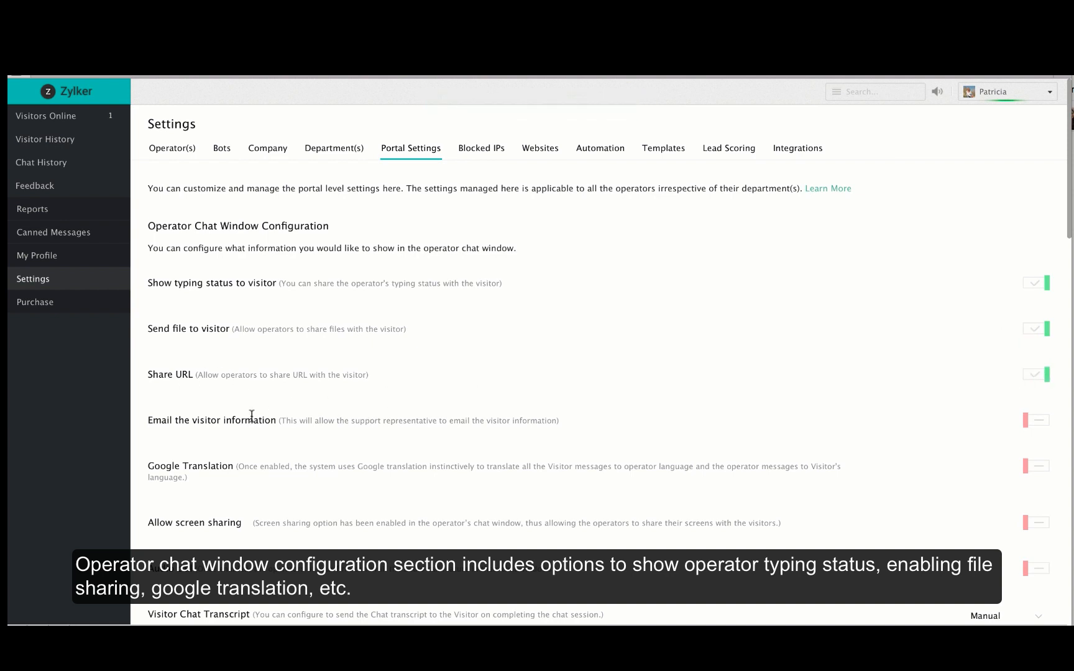
mouse_move(230, 436)
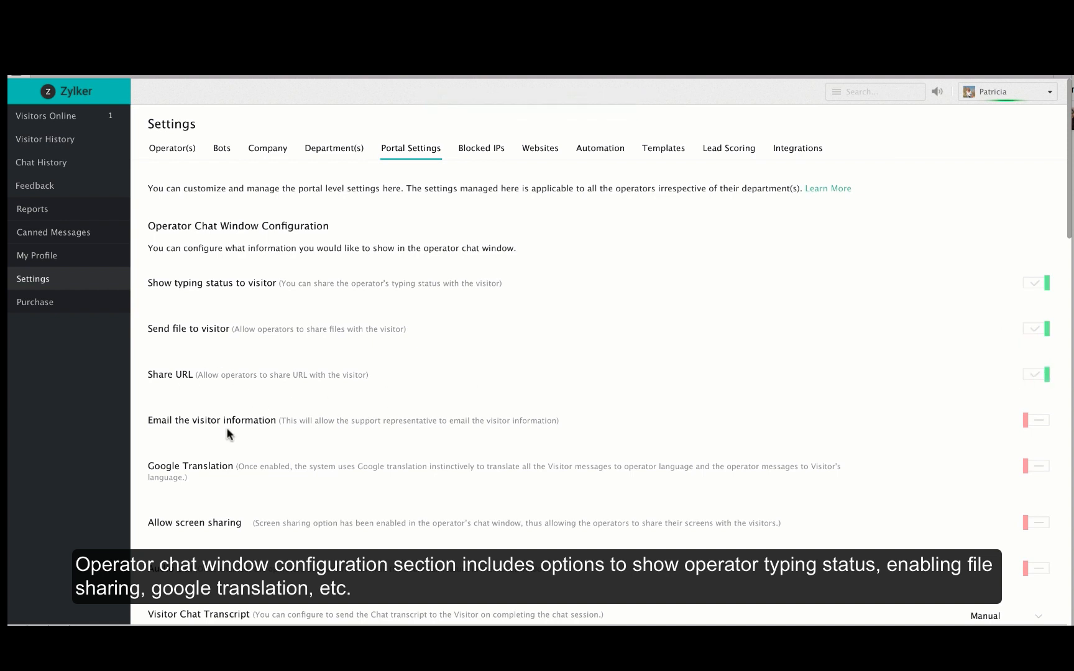
mouse_move(1055, 435)
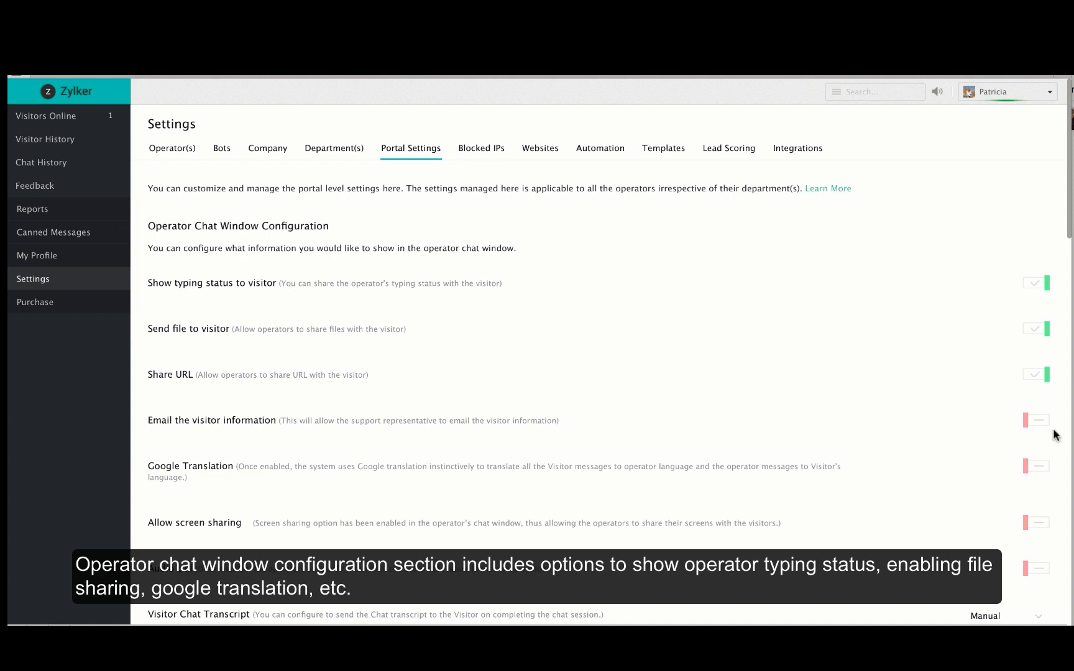
click(1037, 420)
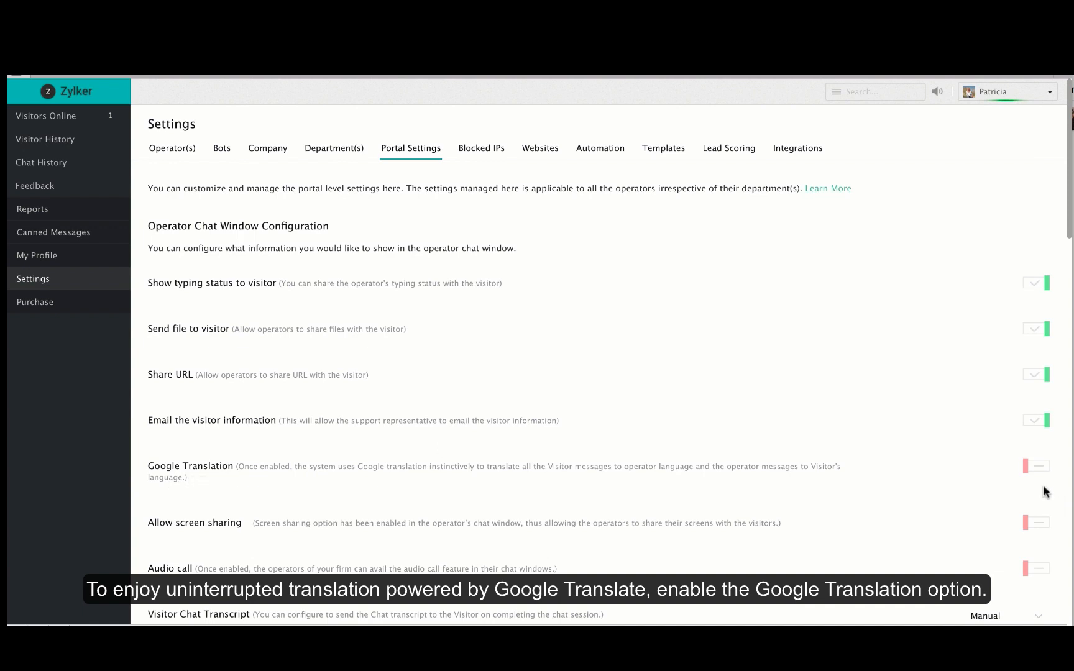
Enable Google Translation, Allow screen sharing and Audio call for operators
click(1042, 466)
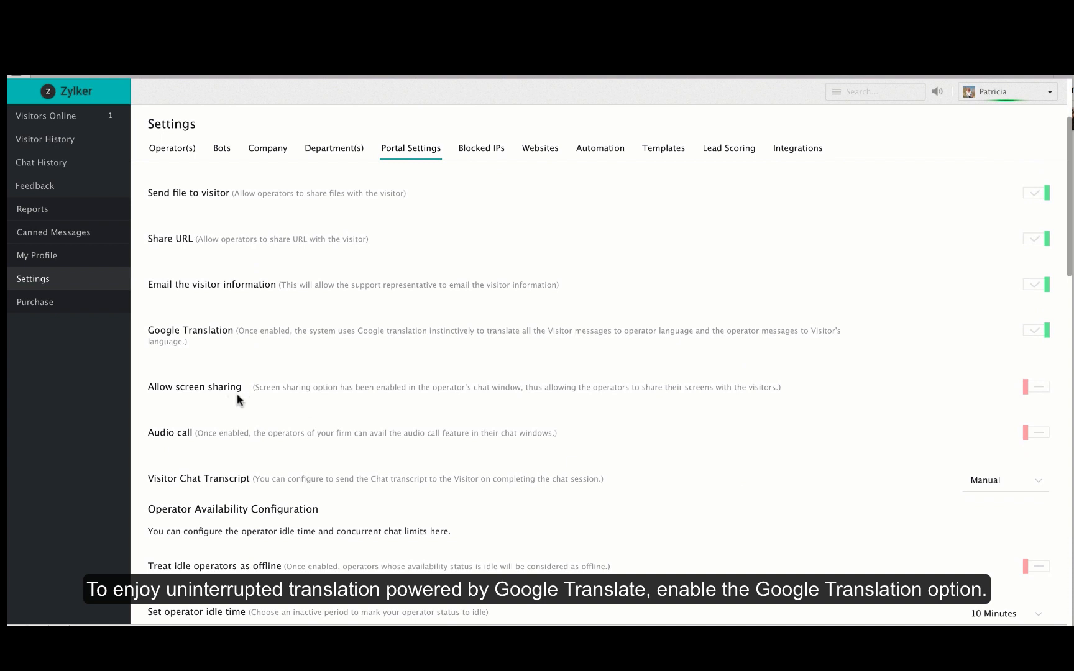
mouse_move(1025, 388)
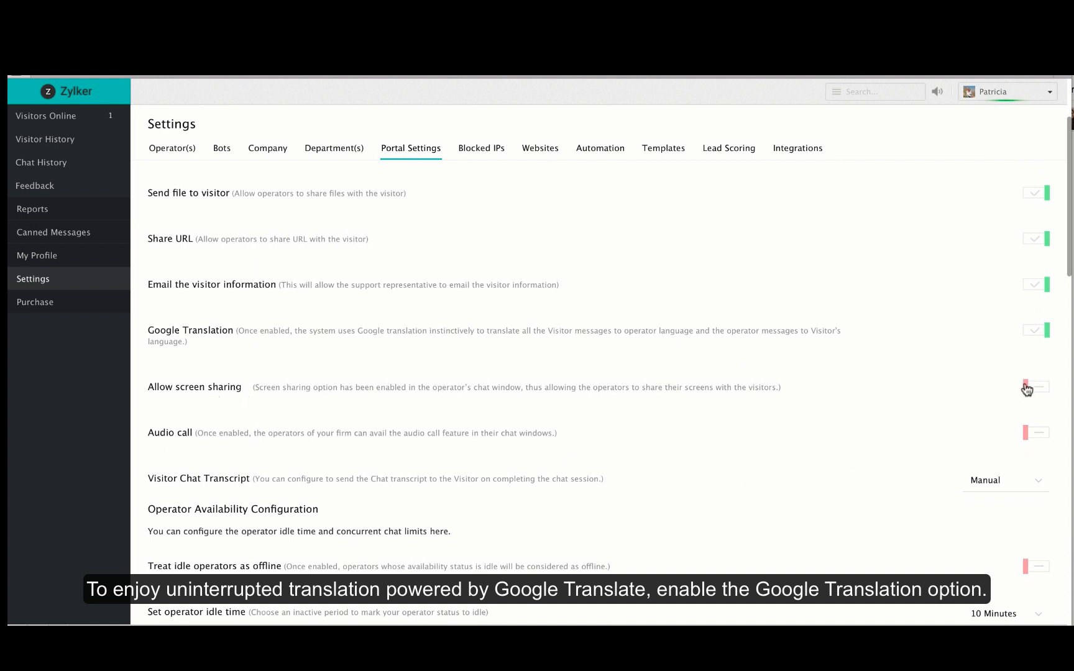
click(1035, 386)
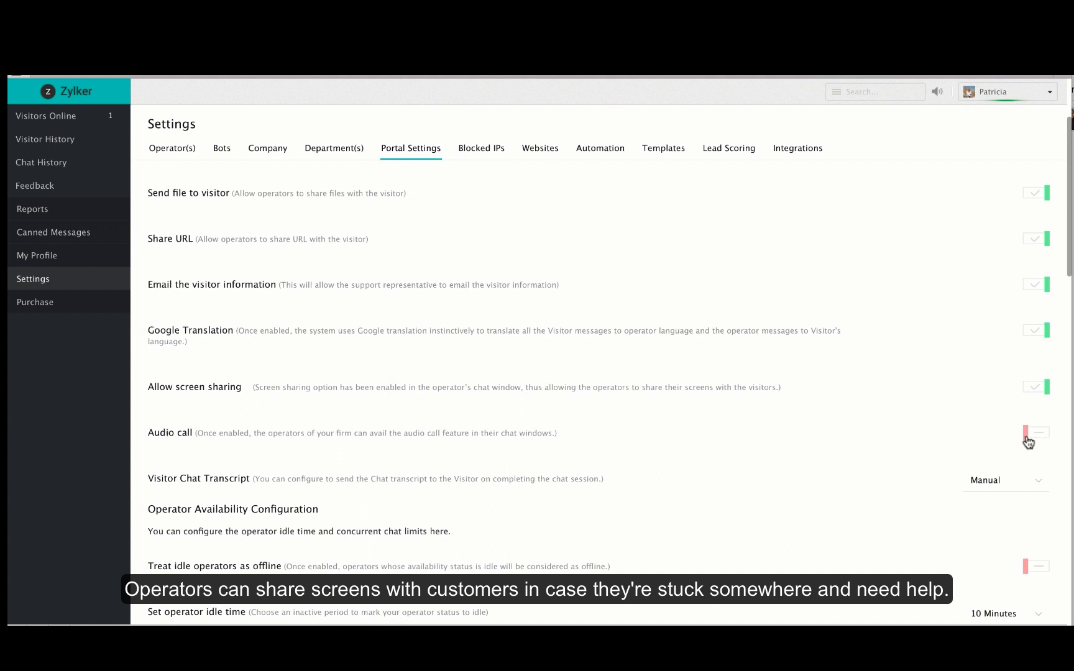
click(1037, 438)
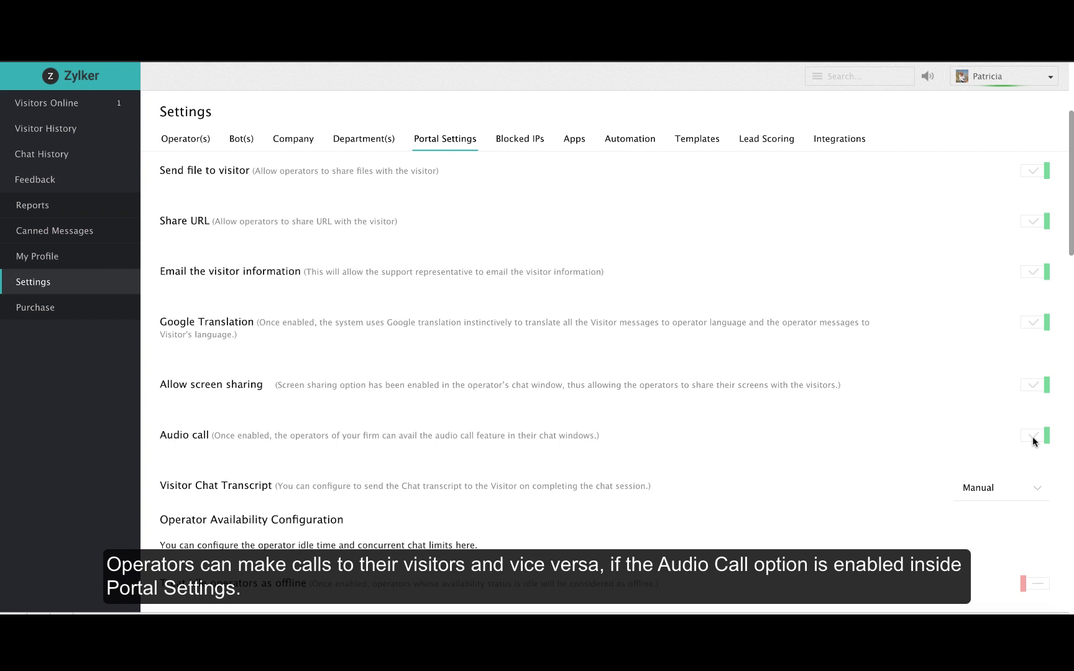
click(1034, 435)
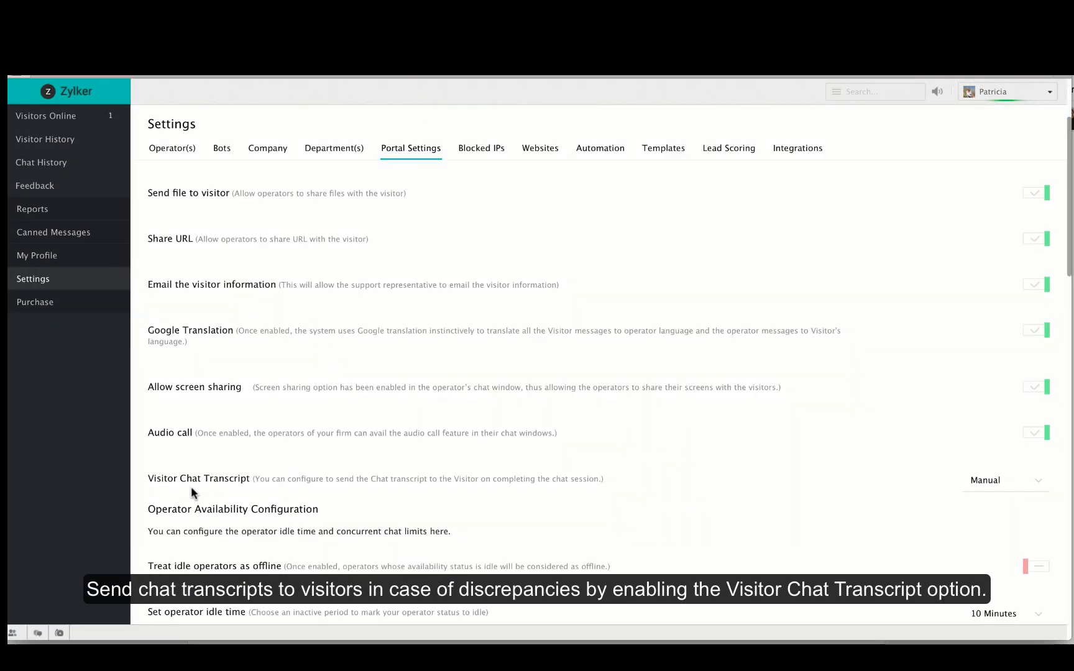
mouse_move(207, 493)
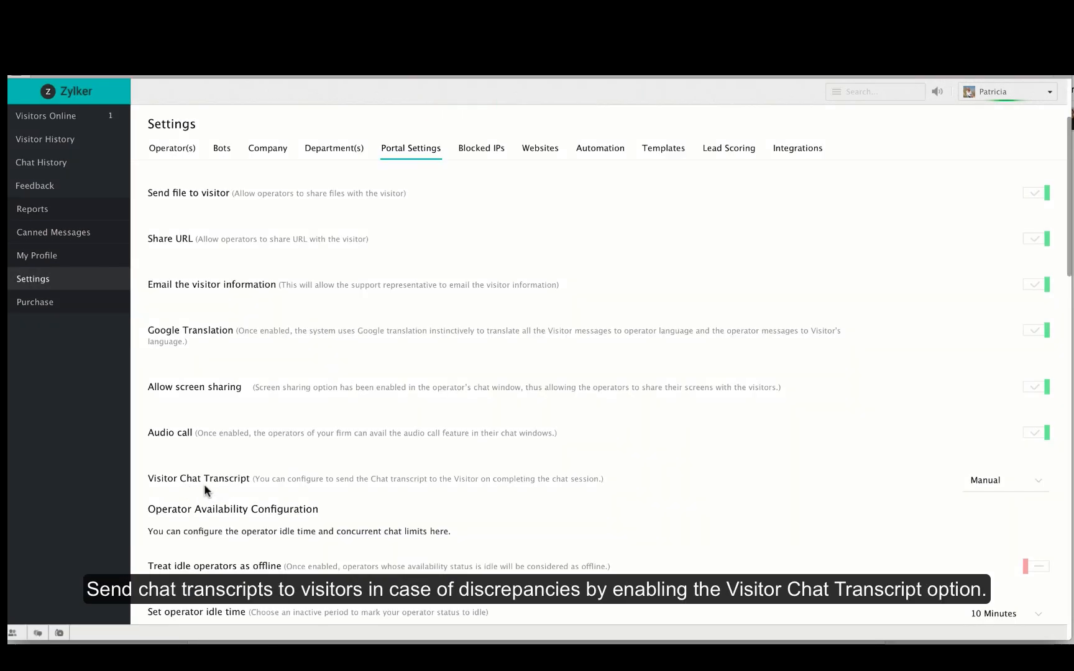
click(1004, 480)
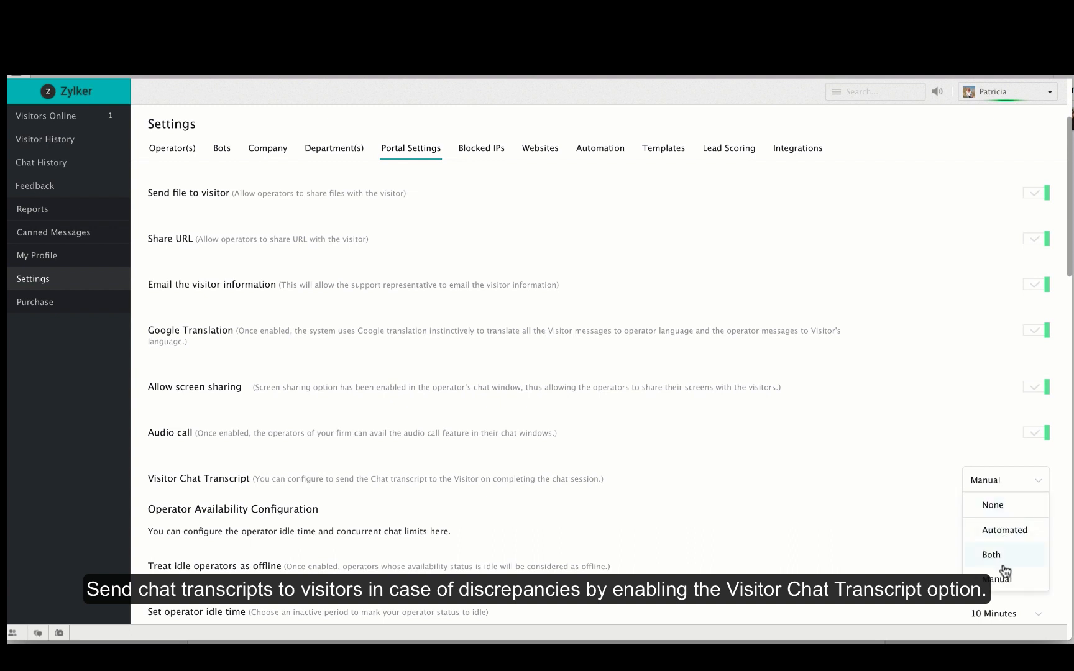
mouse_move(1003, 505)
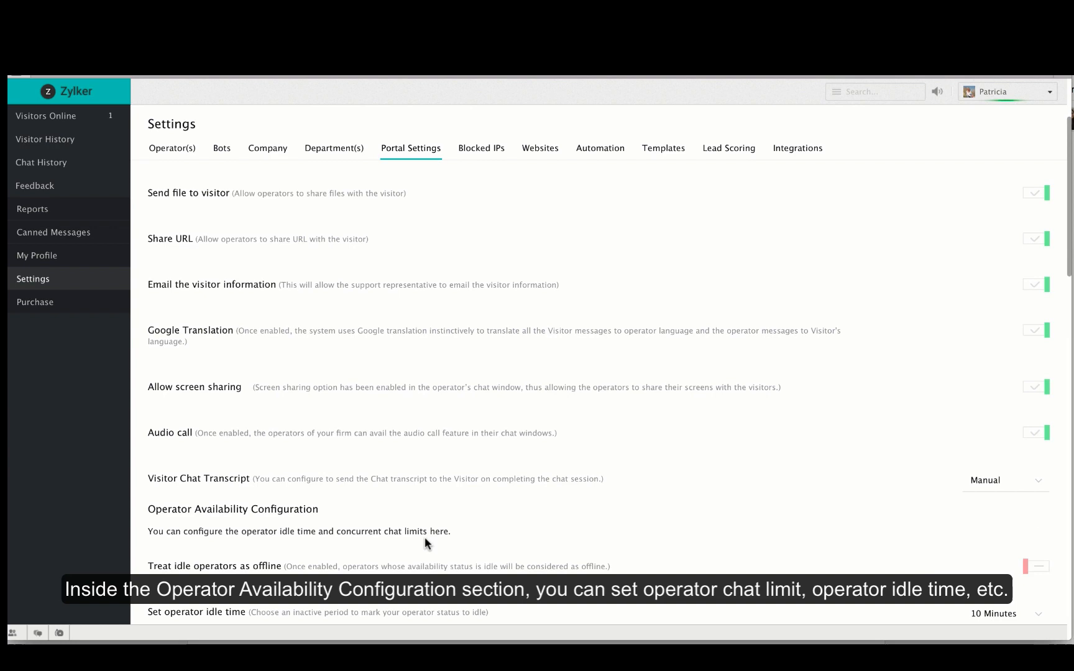
Set operator availability to treat idle operators as offline
scroll(down, 3)
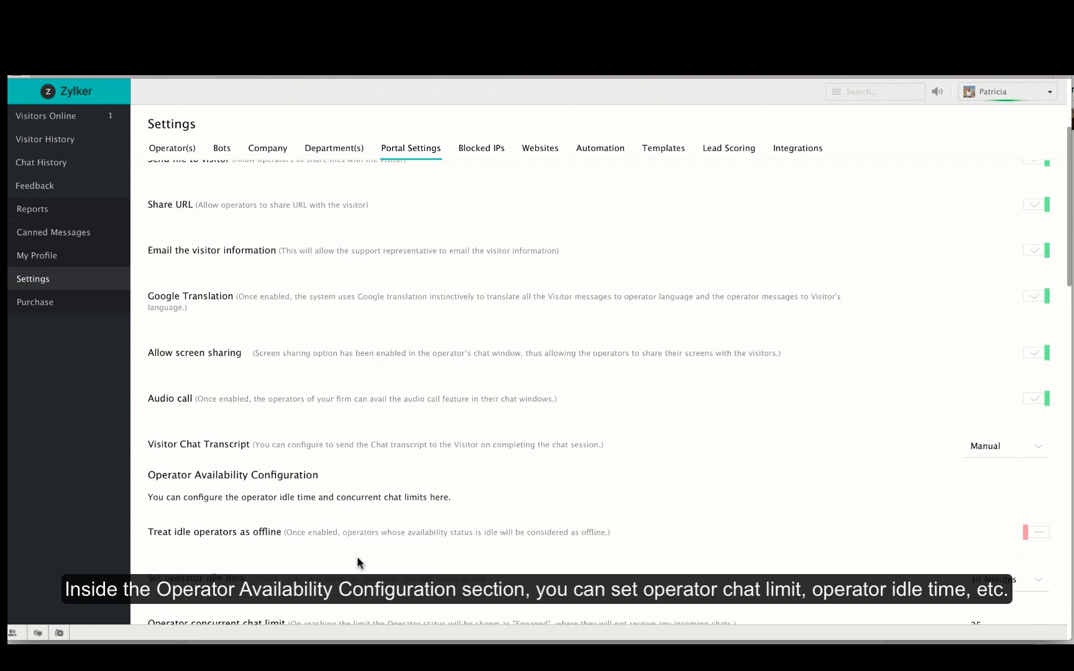
scroll(down, 3)
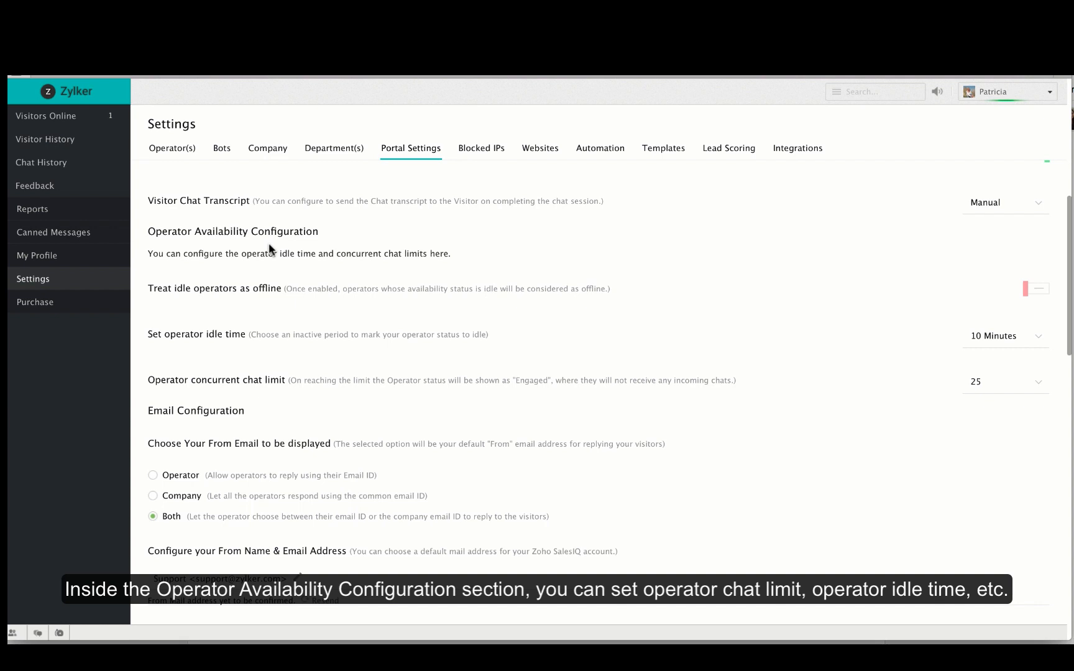
mouse_move(217, 267)
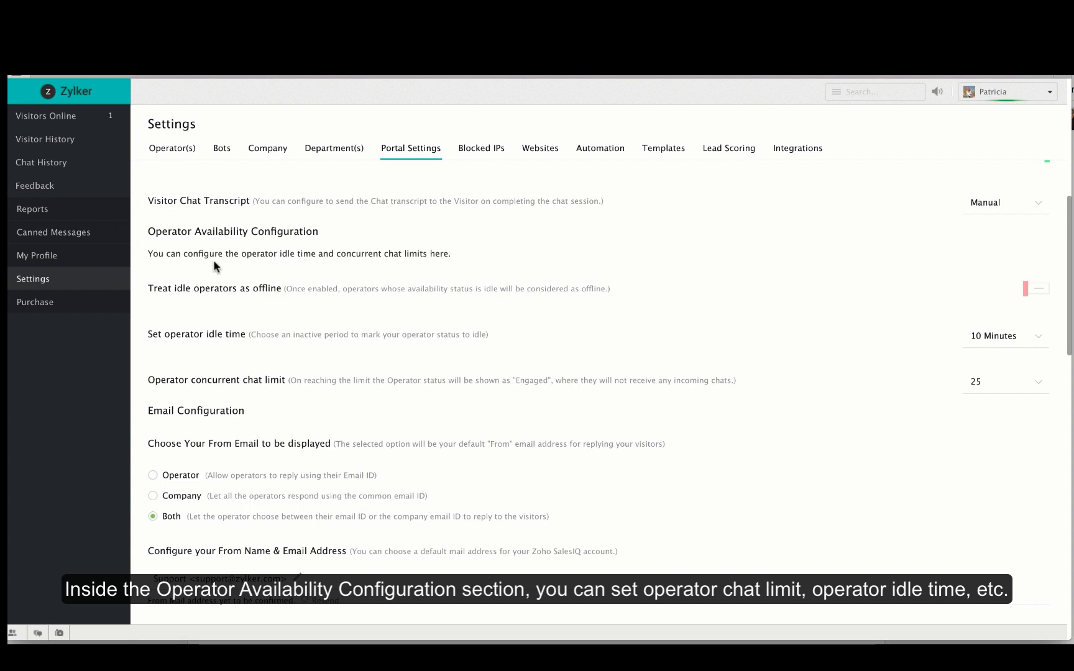
mouse_move(955, 286)
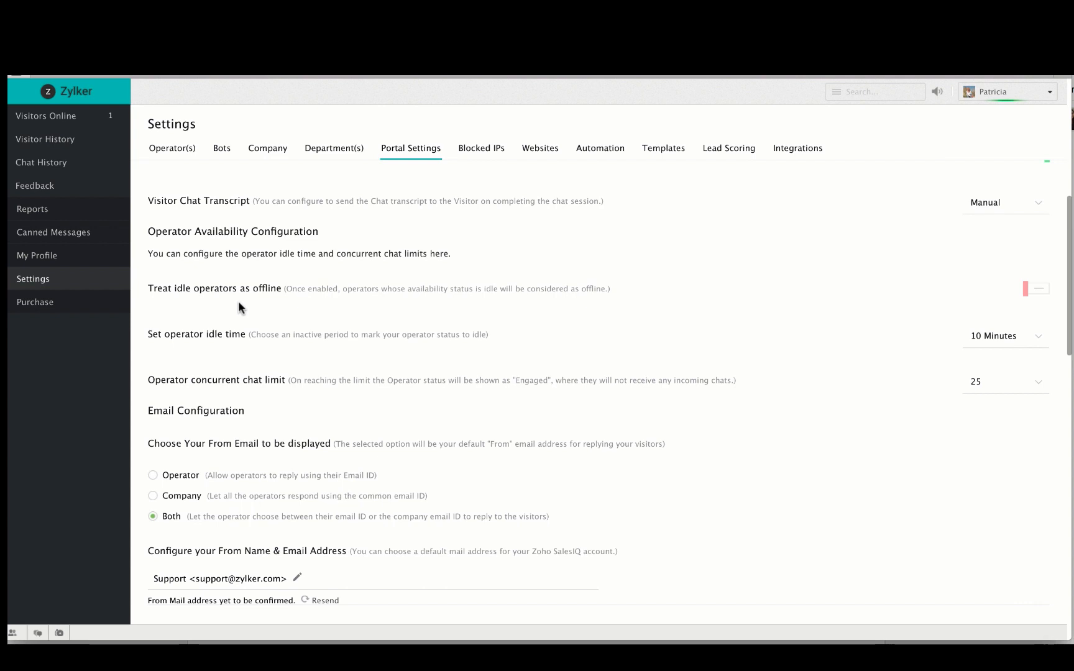
mouse_move(941, 304)
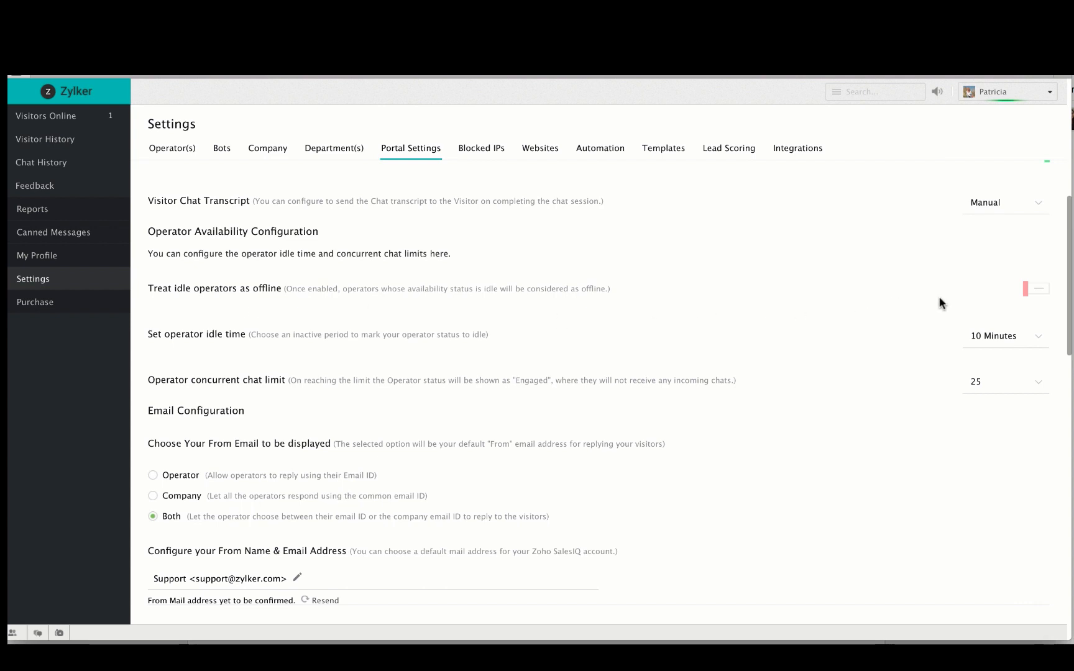
click(1035, 289)
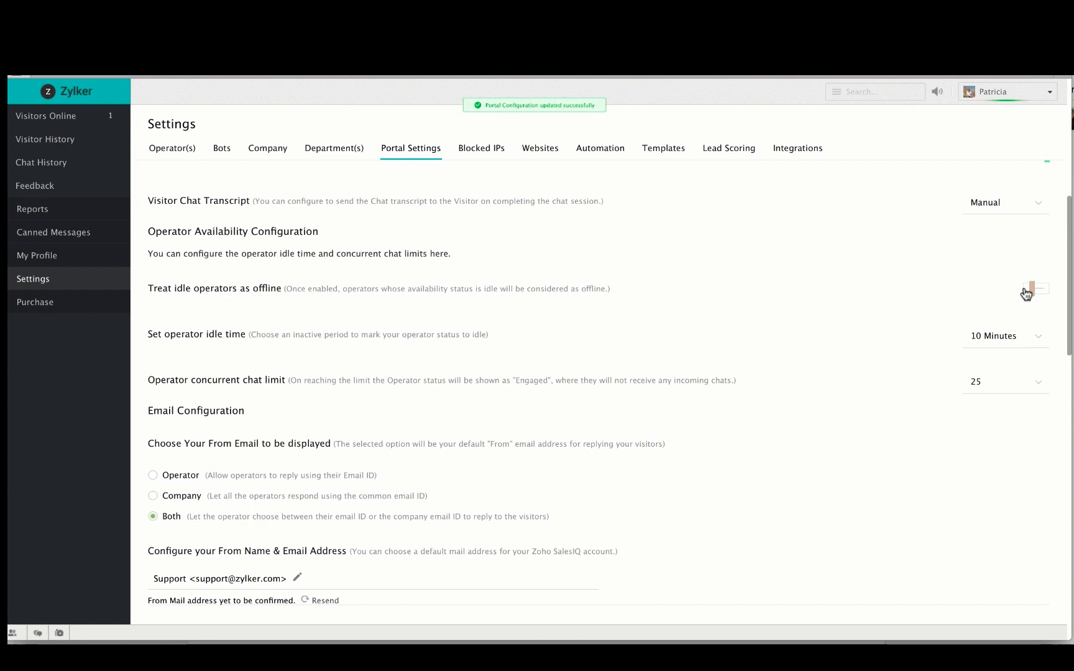
click(1036, 287)
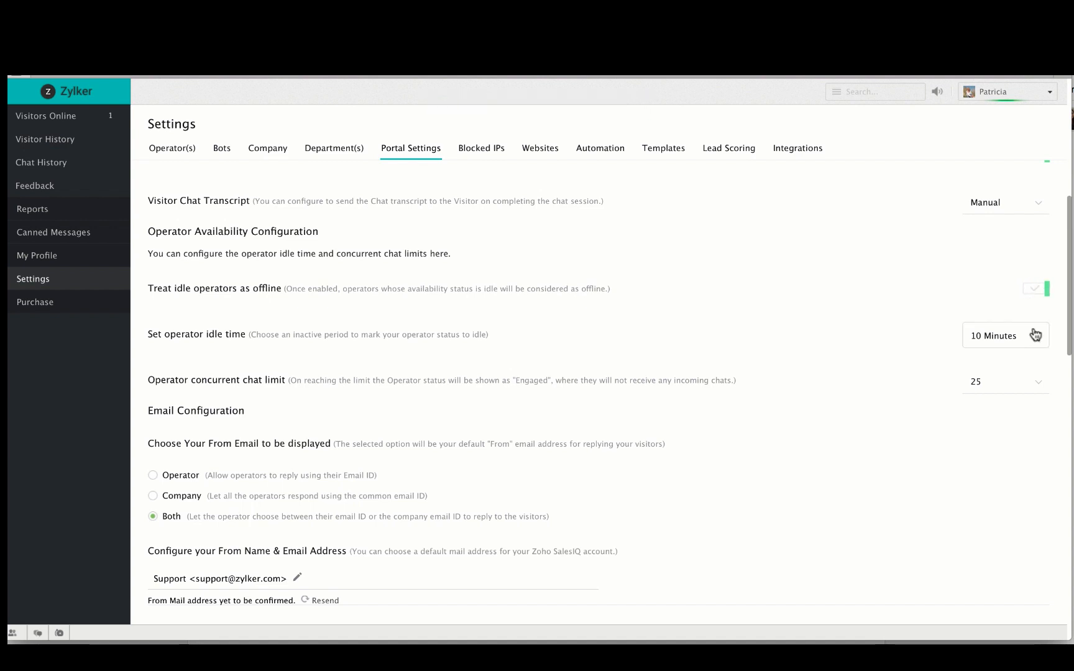
mouse_move(920, 421)
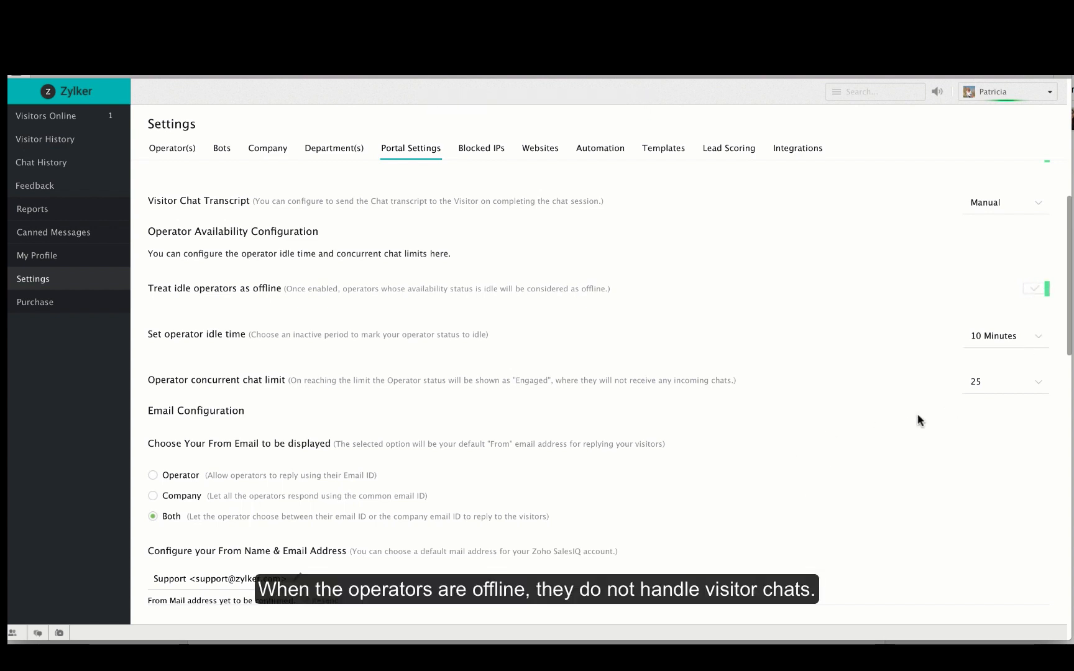
mouse_move(179, 352)
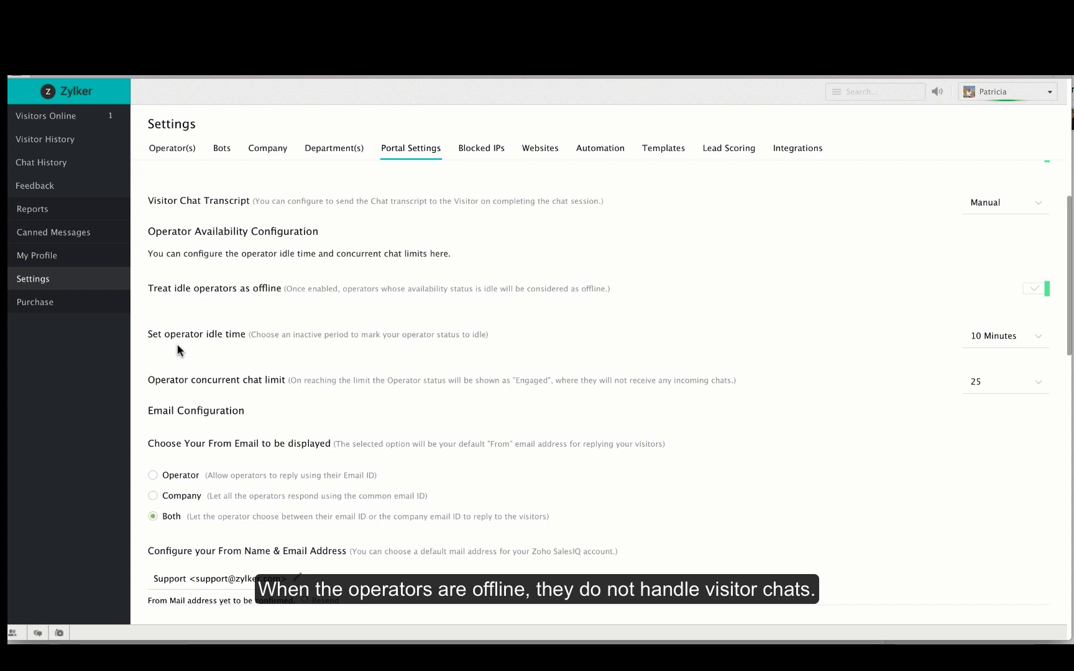
mouse_move(974, 410)
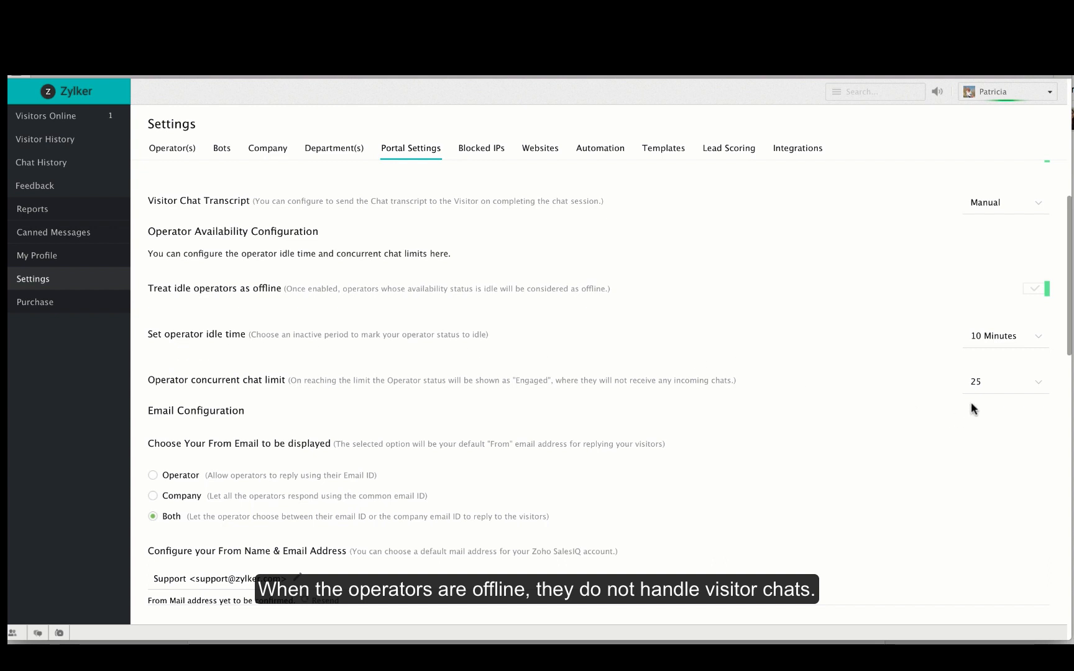
Keep the operator idle time at 10 Minutes and the concurrent chat limit at 25
click(1003, 336)
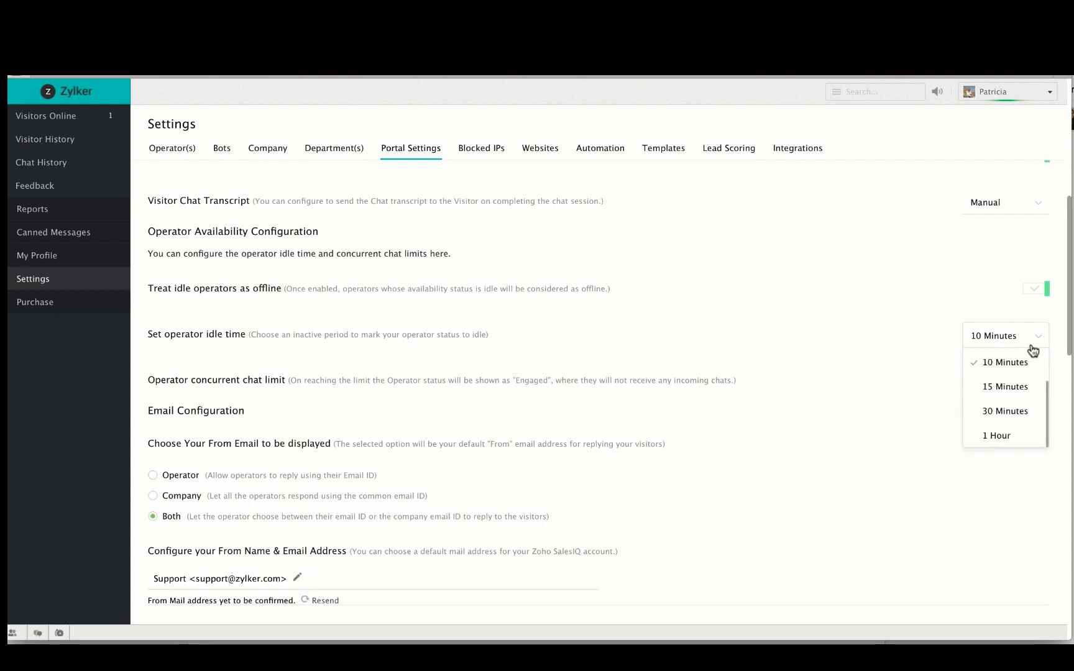
click(1003, 362)
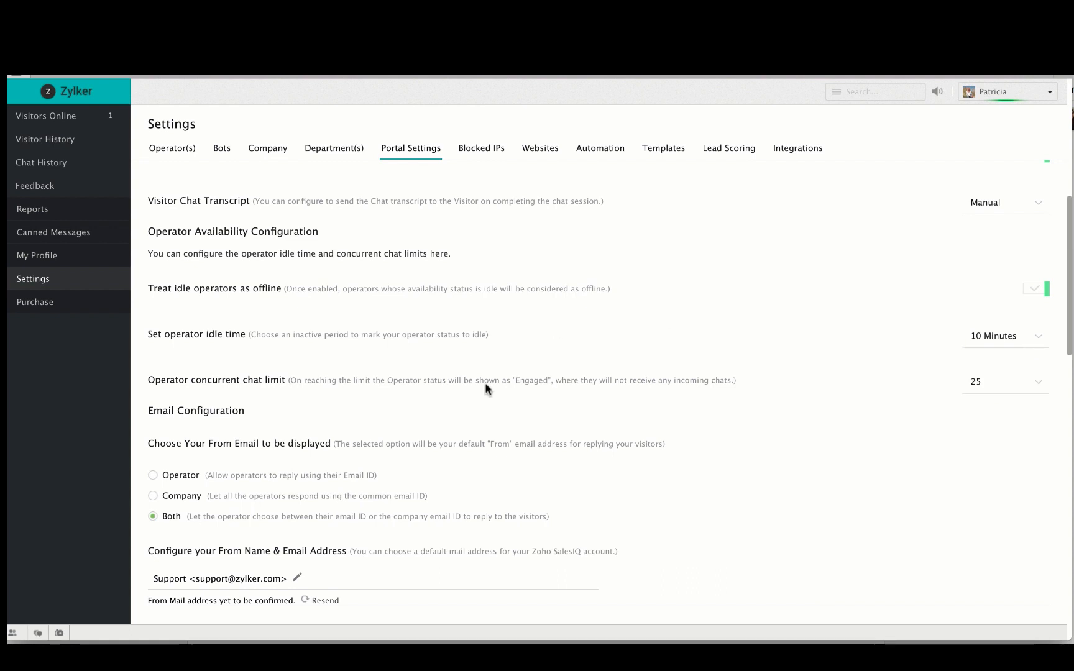
mouse_move(221, 398)
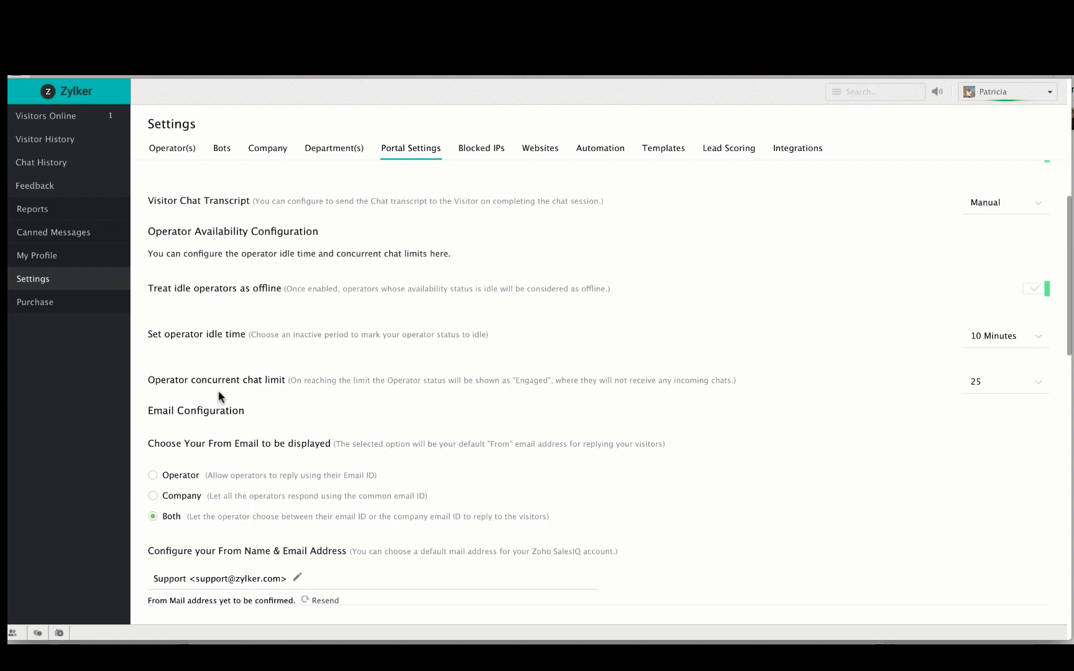
click(1004, 381)
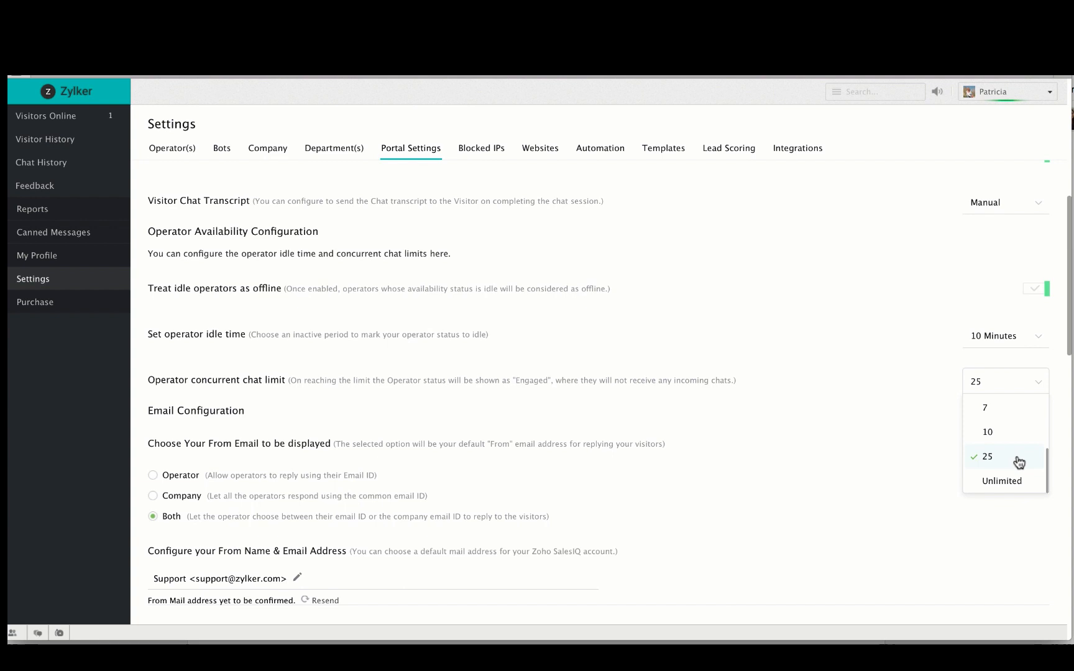
click(989, 456)
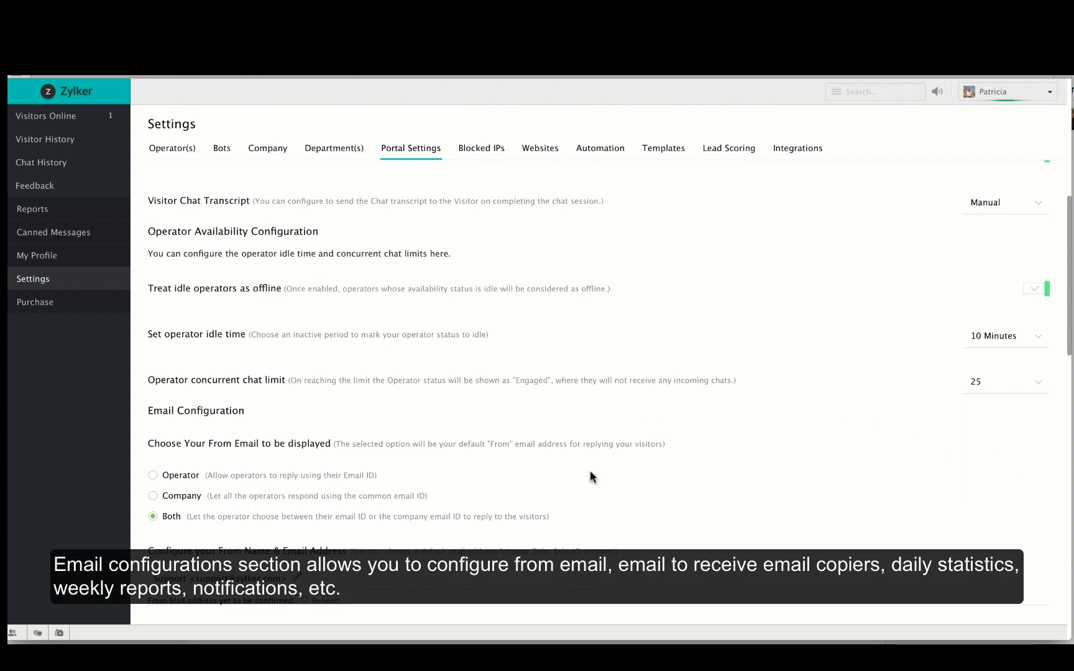
scroll(down, 3)
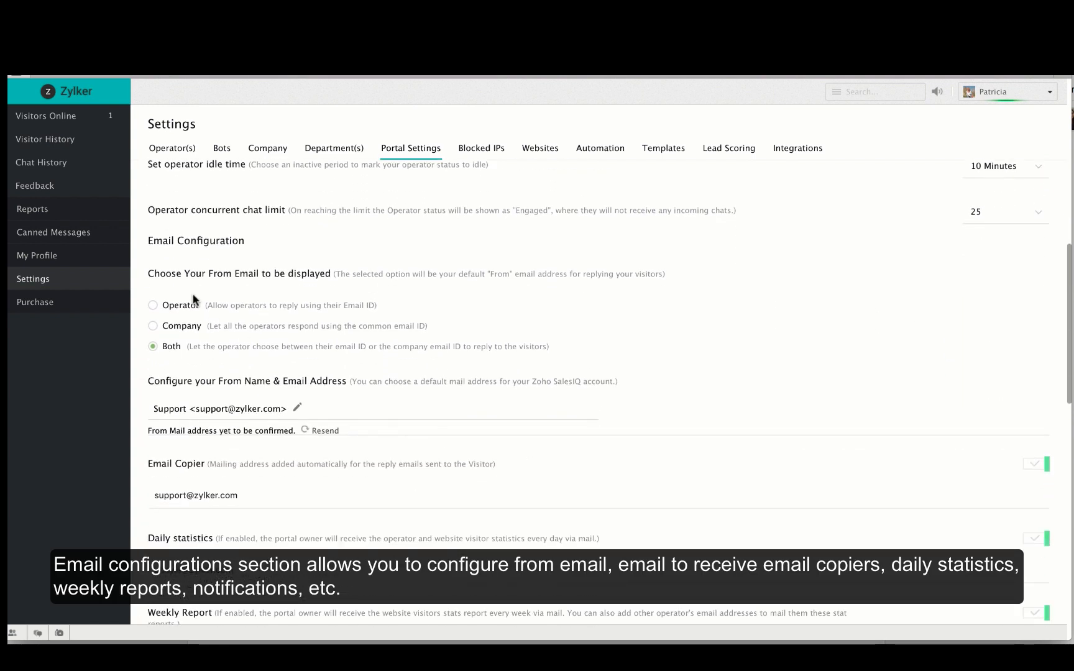
mouse_move(176, 258)
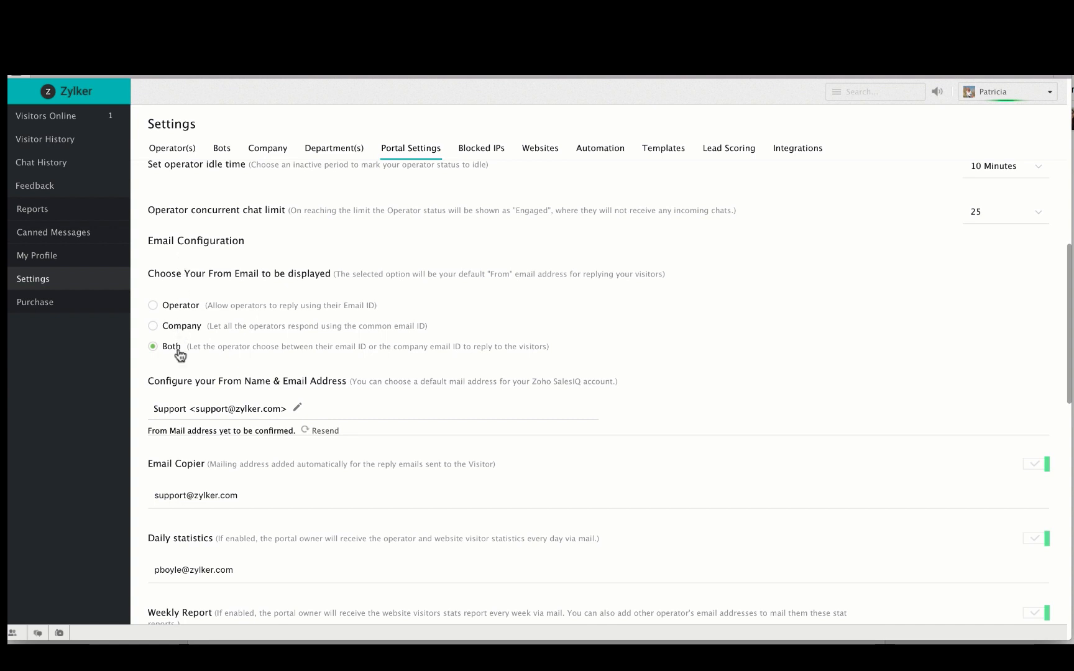
mouse_move(215, 317)
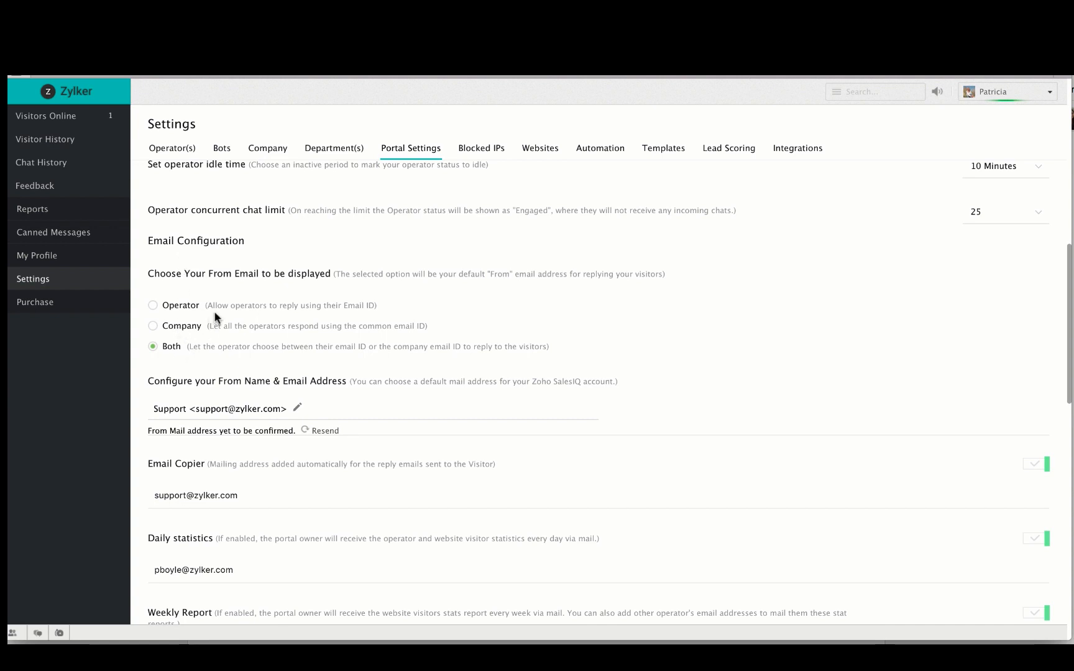
mouse_move(216, 340)
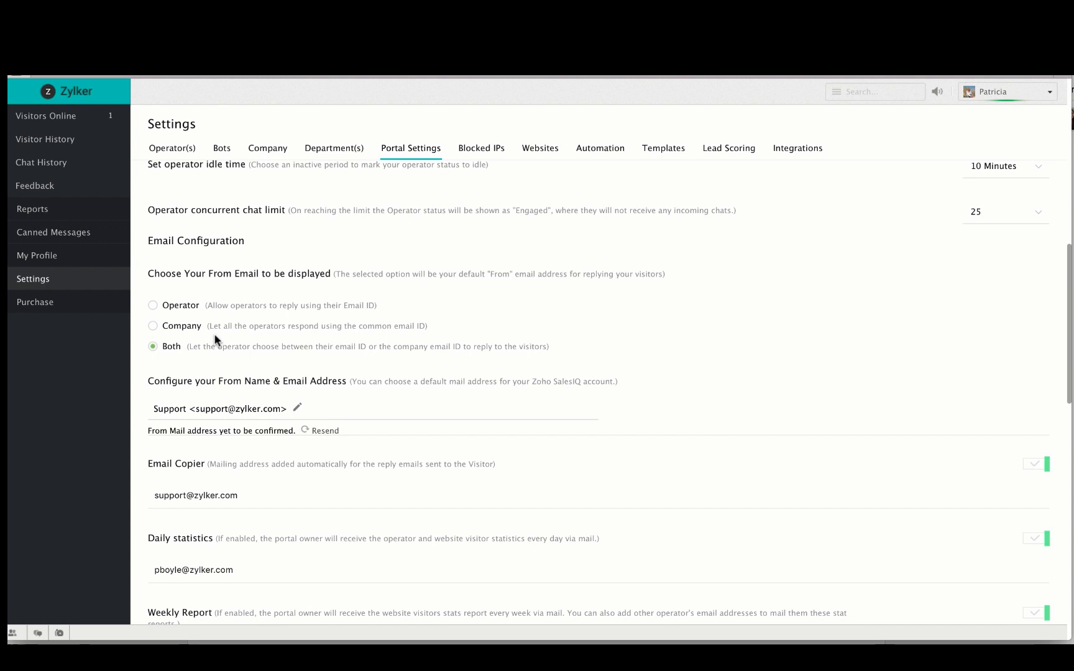
mouse_move(235, 414)
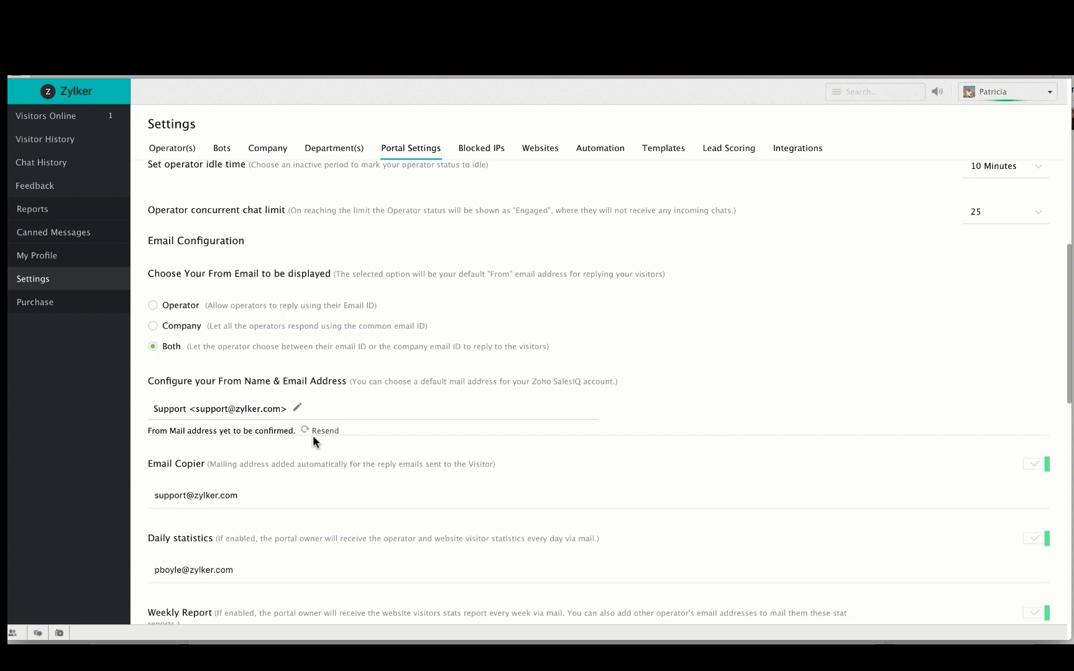
scroll(down, 3)
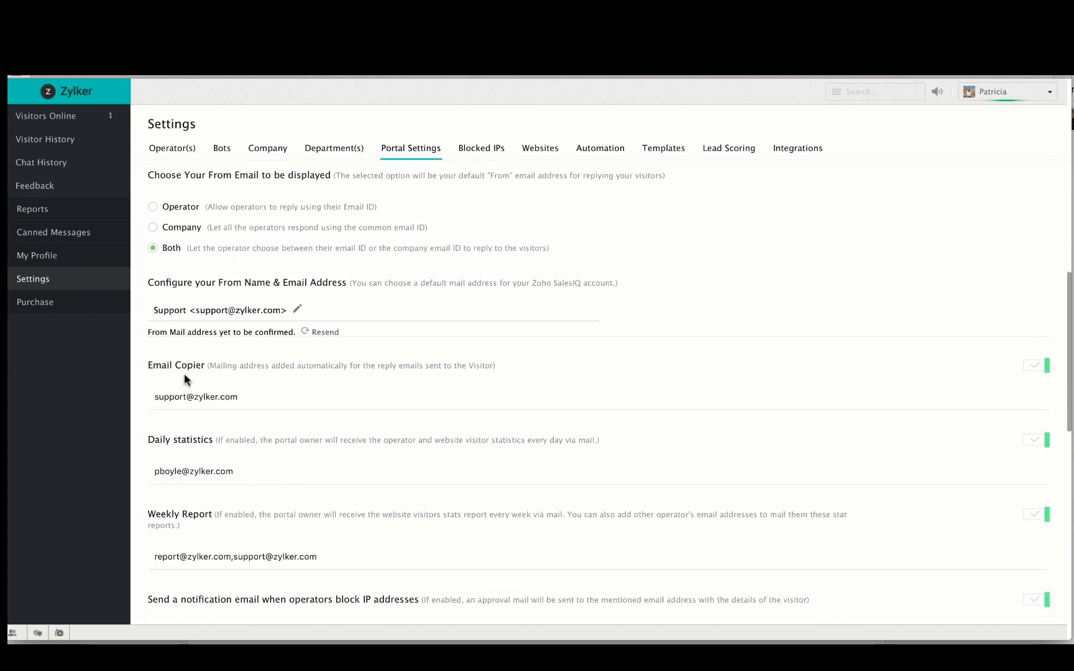
mouse_move(191, 494)
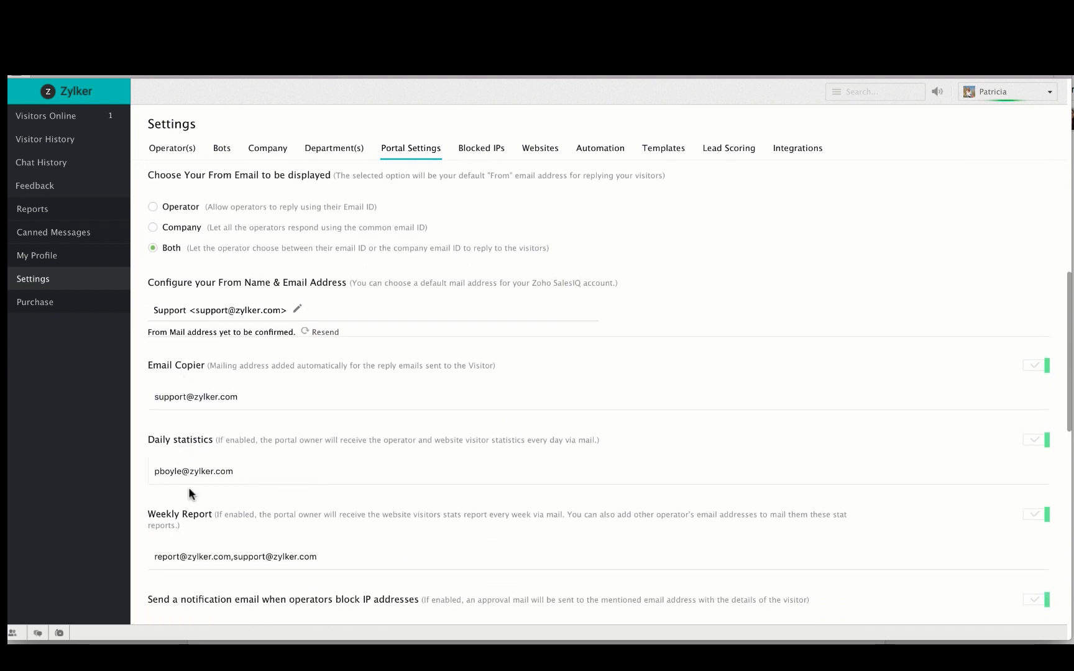
scroll(down, 3)
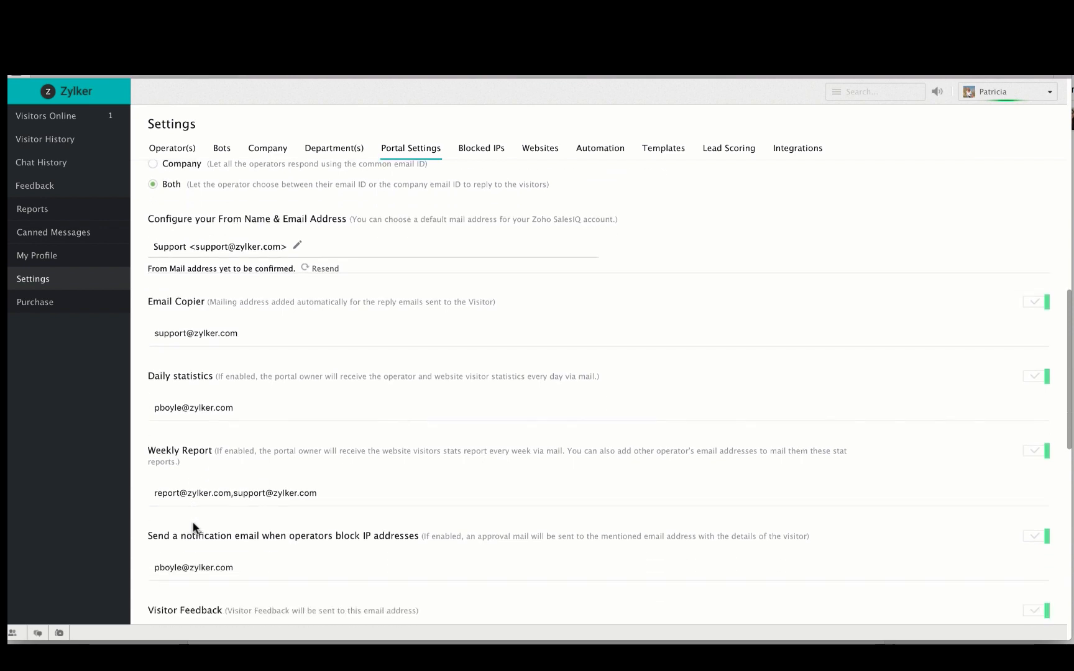
scroll(down, 3)
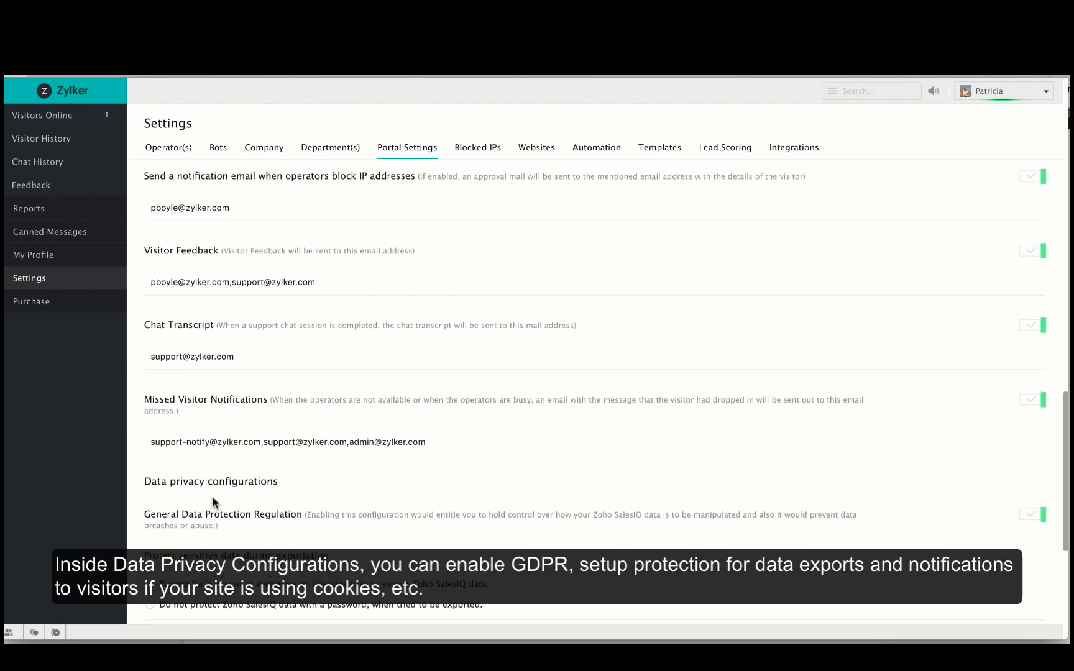
scroll(down, 3)
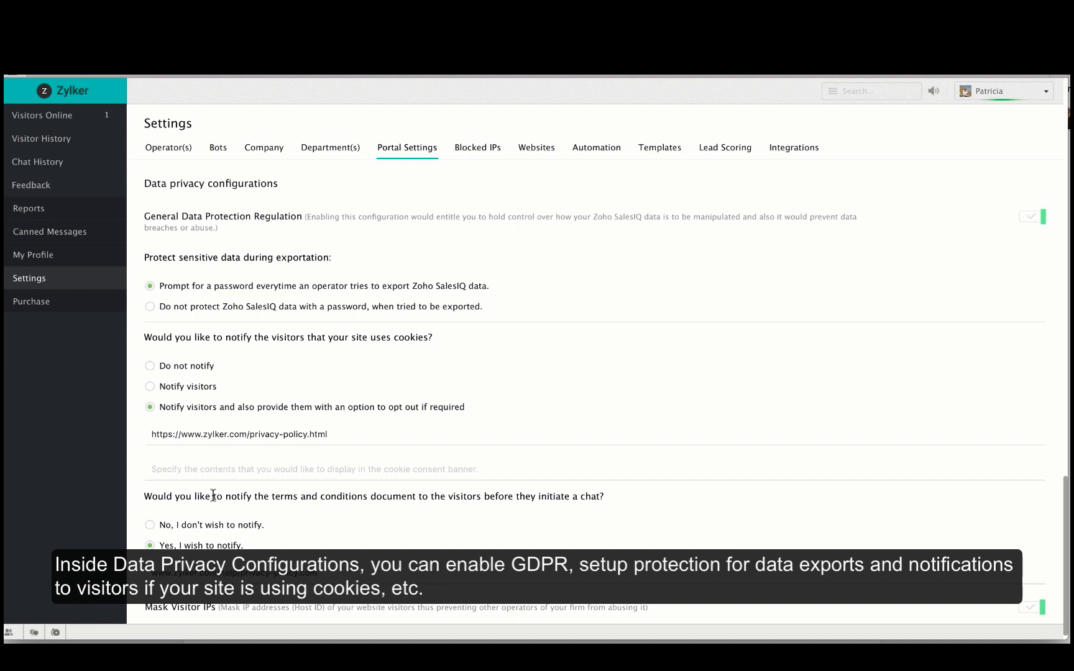
mouse_move(219, 202)
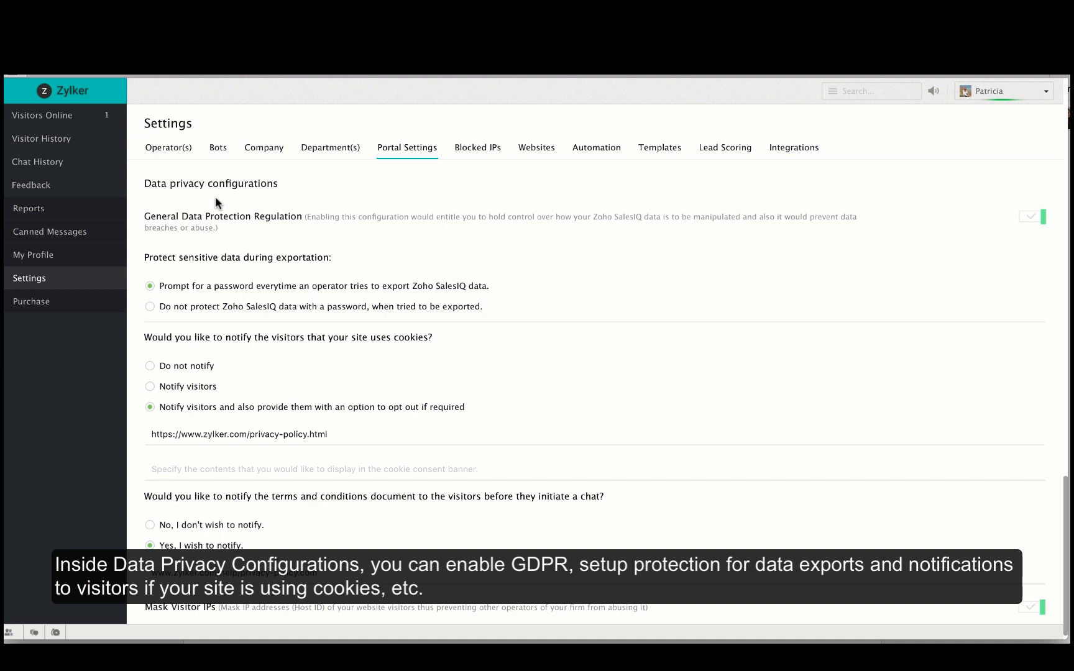
mouse_move(232, 233)
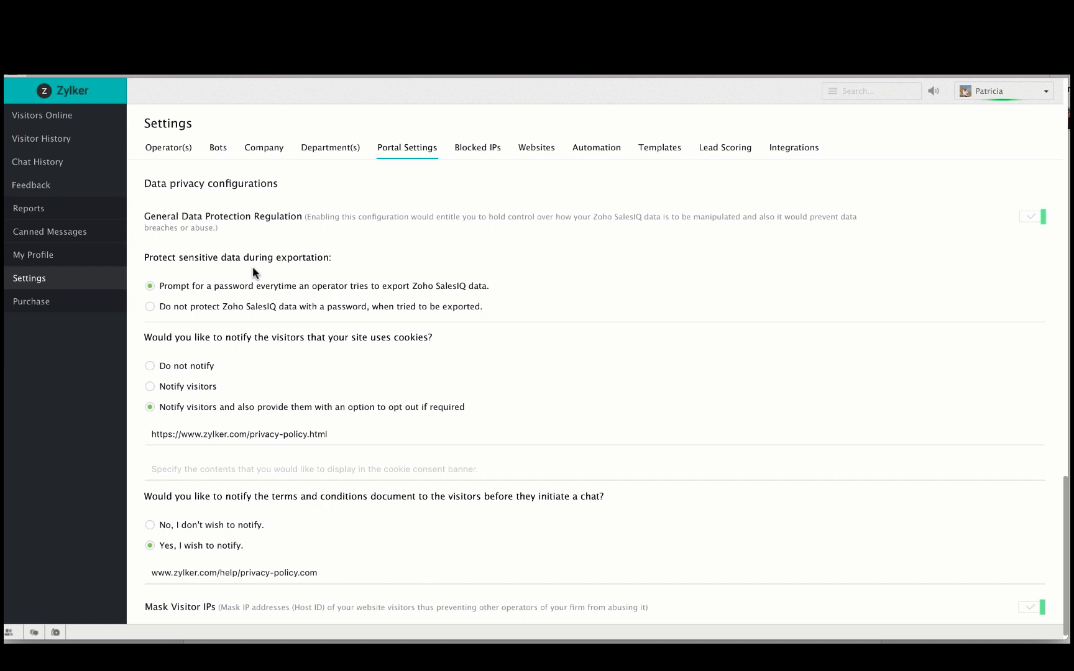
mouse_move(260, 300)
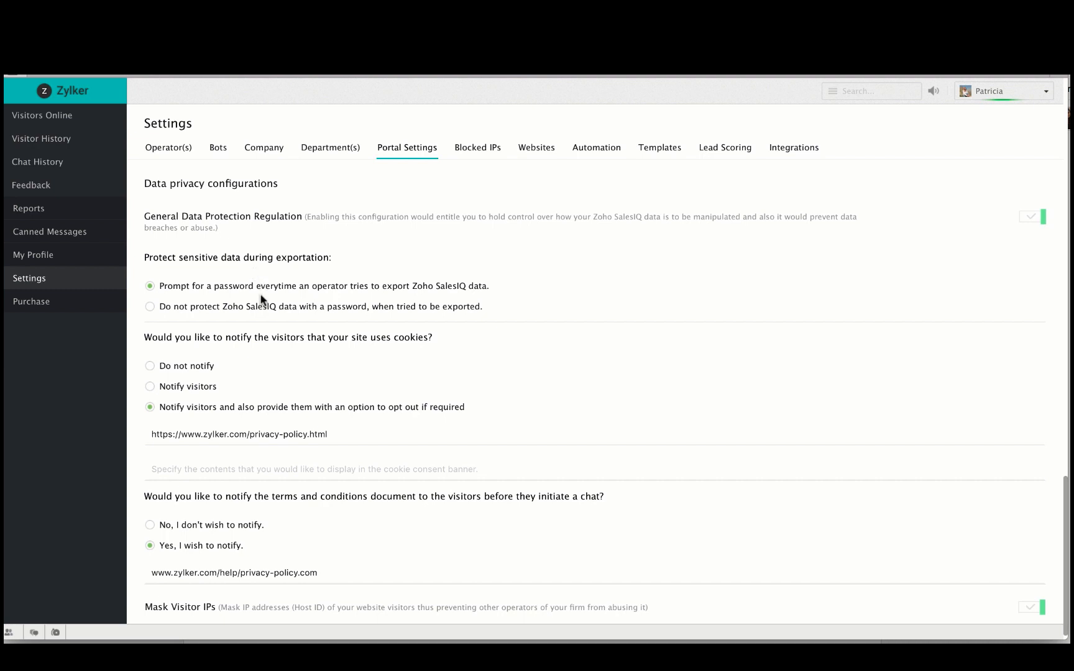
mouse_move(262, 356)
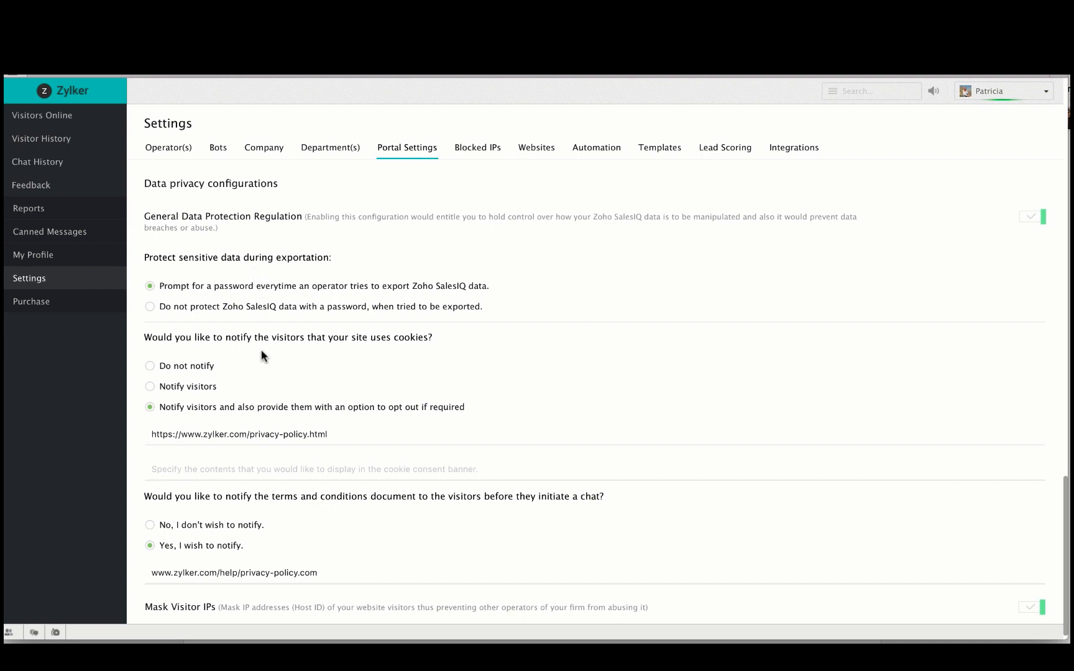
mouse_move(268, 511)
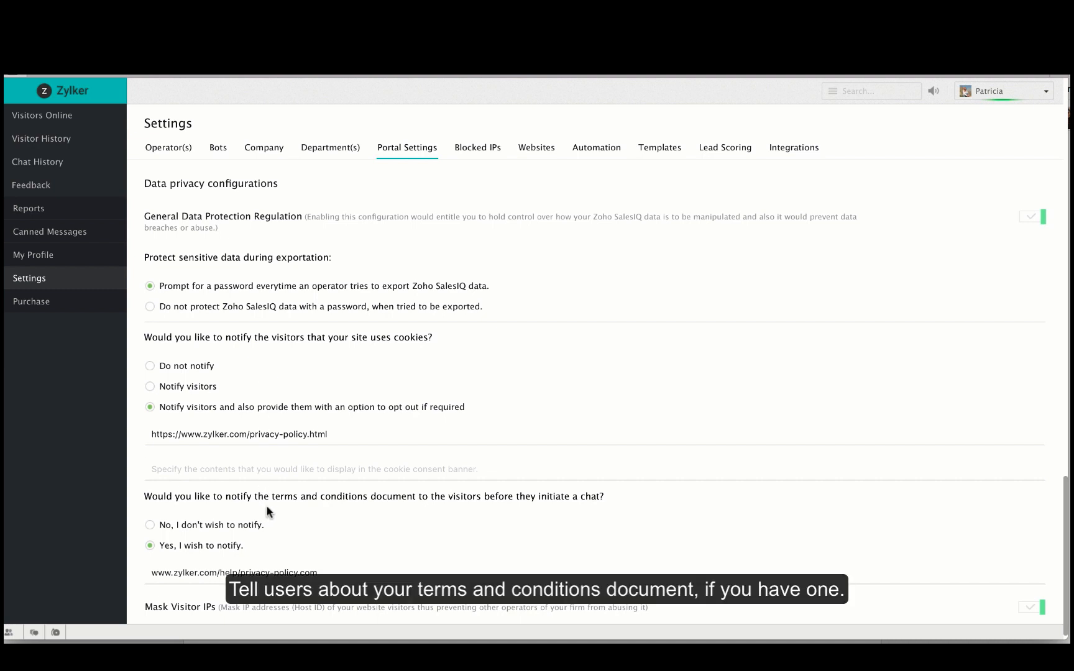
mouse_move(235, 621)
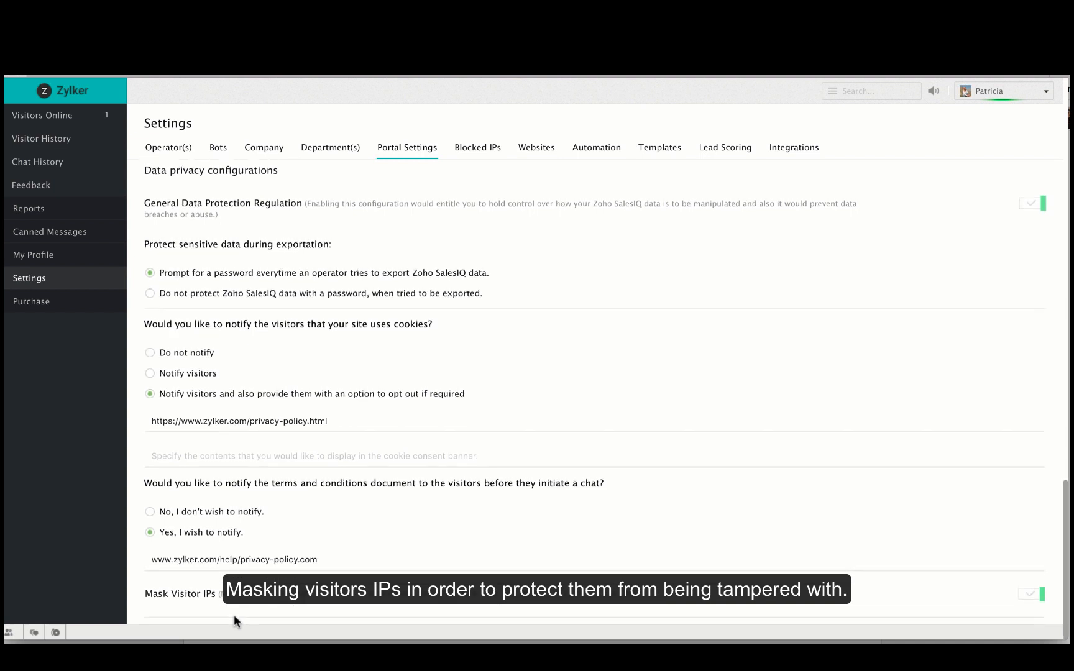
click(35, 140)
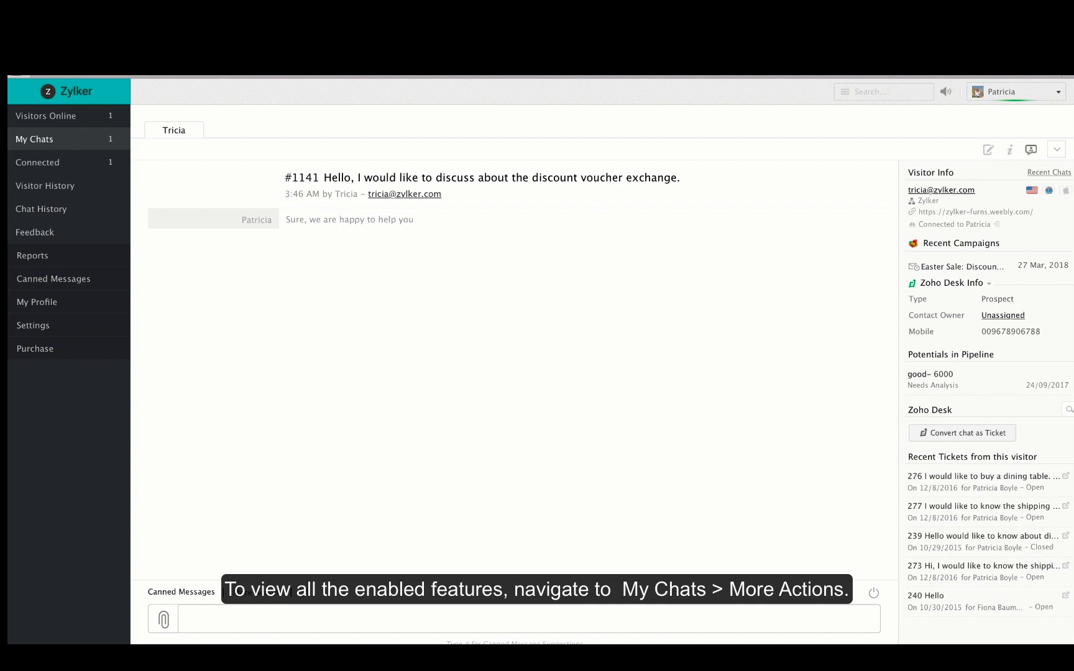
Show the chat's More Actions menu: Block IP, Share URLs, Invite Other Operators, Transfer, Translate
click(257, 572)
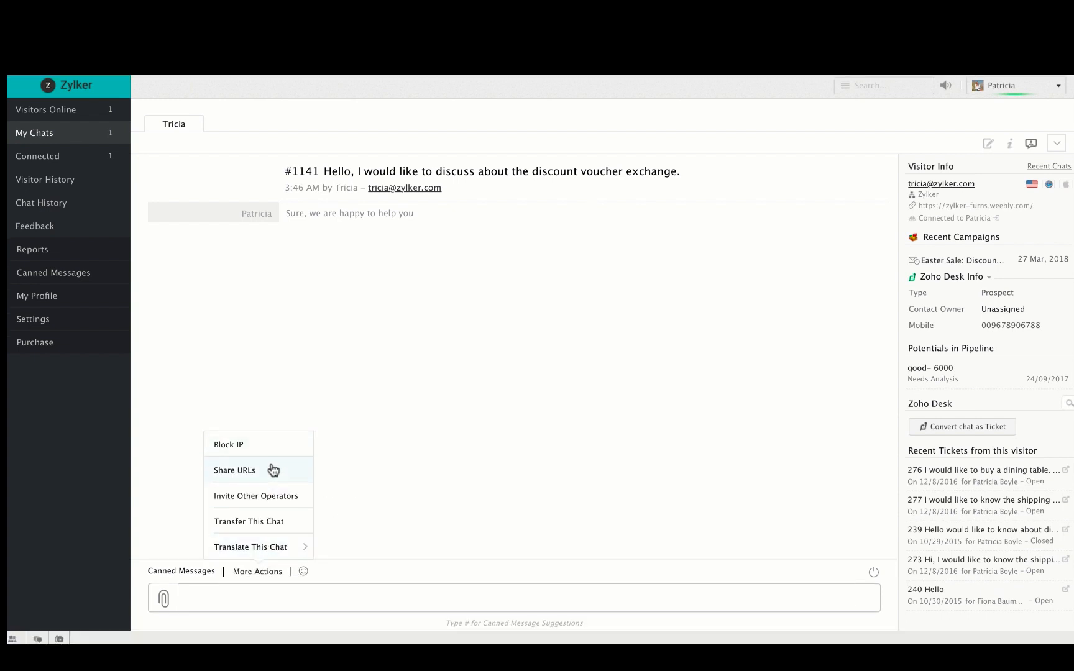
mouse_move(276, 529)
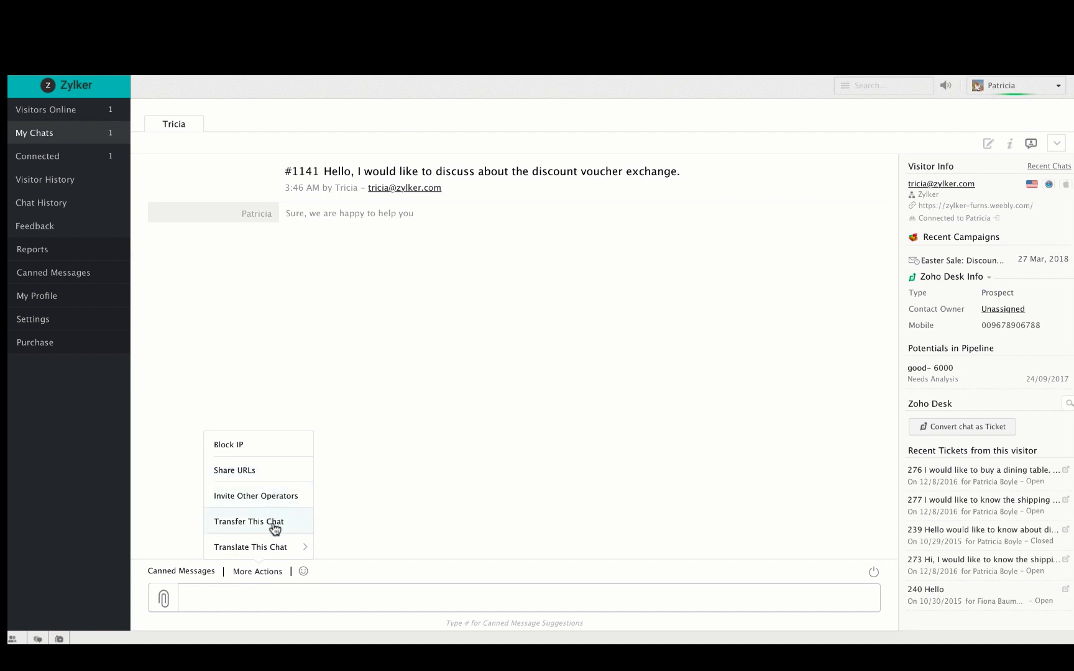